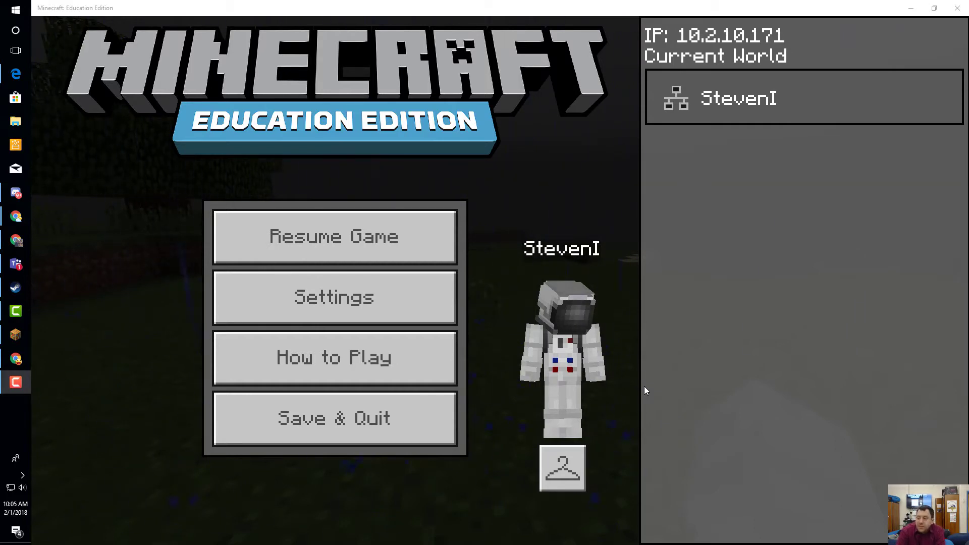
{"action": "mouse_move", "coordinate": [433, 105]}
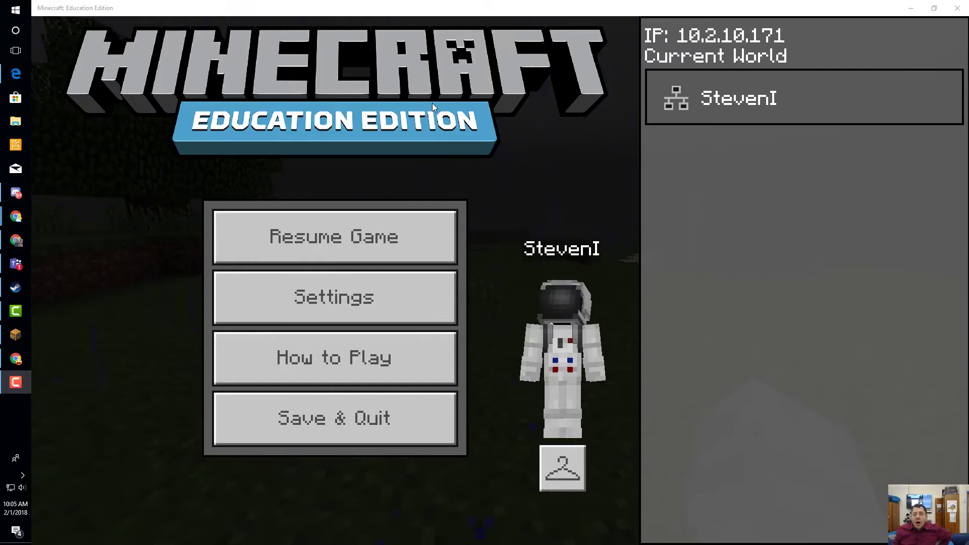
Resume the game world so Code Connection can be launched.
{"action": "left_click", "coordinate": [334, 236]}
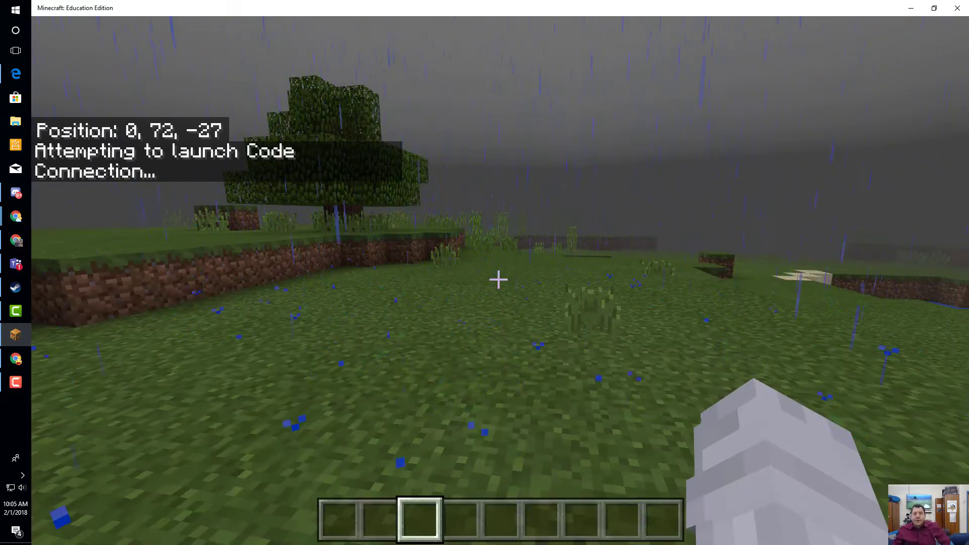
Pause the game while waiting for the Code Connection editor chooser.
{"action": "key", "text": "Escape"}
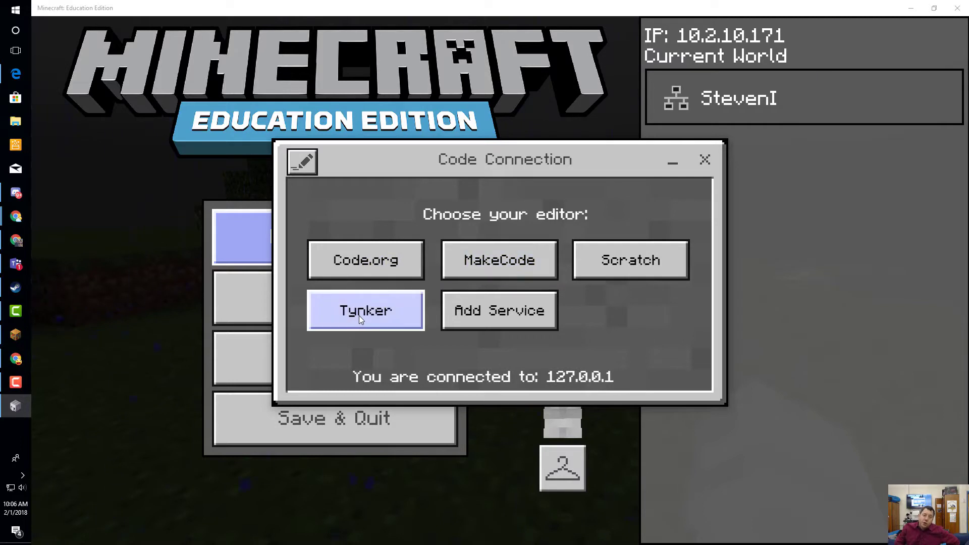
{"action": "mouse_move", "coordinate": [370, 305]}
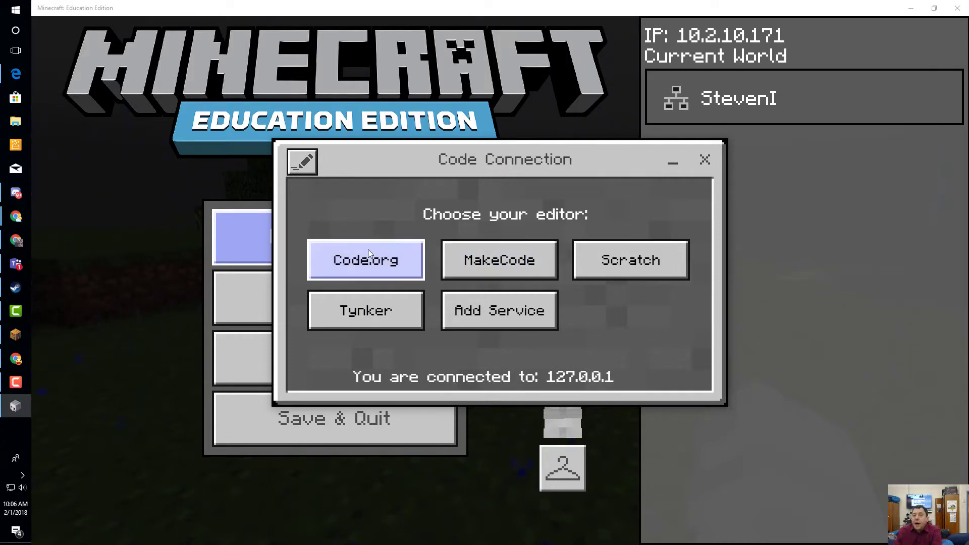
{"action": "mouse_move", "coordinate": [365, 258]}
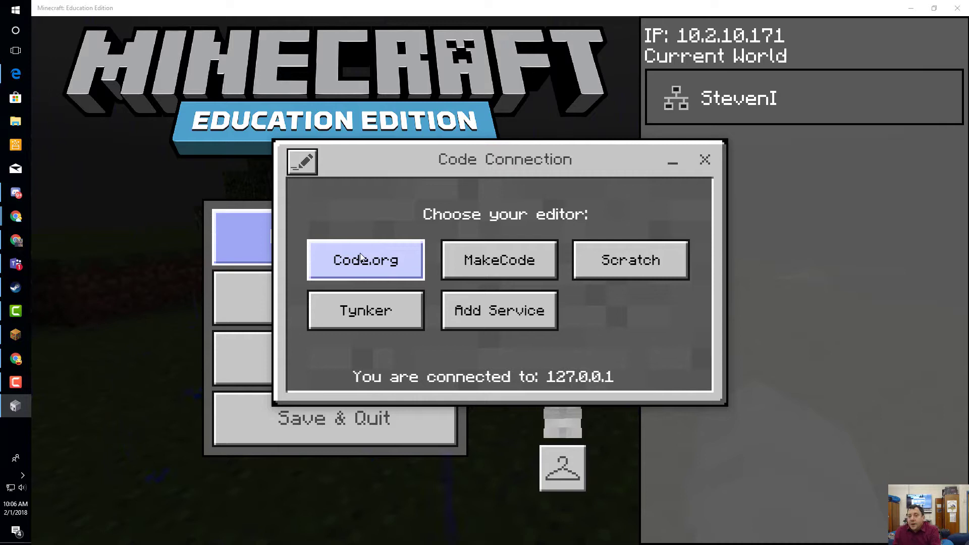
{"action": "mouse_move", "coordinate": [364, 262]}
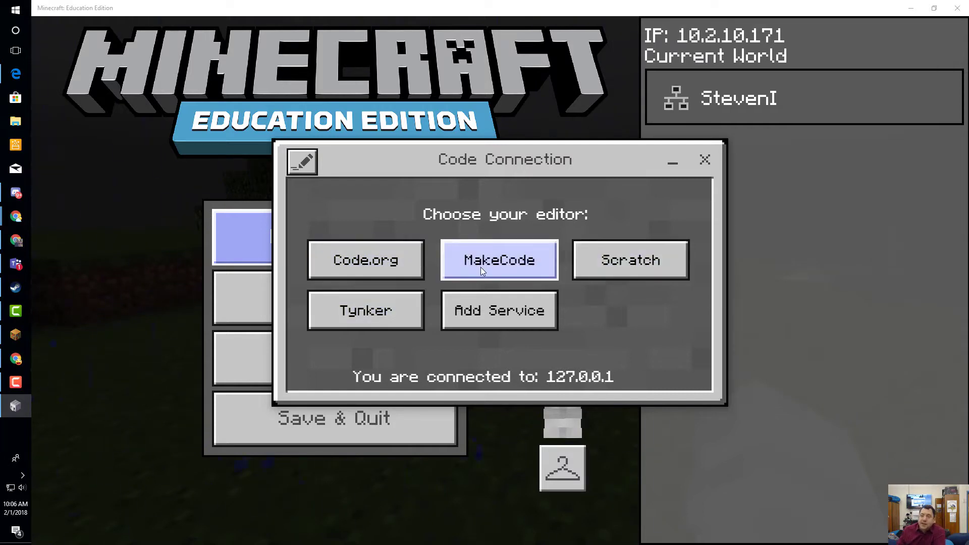
Choose MakeCode as the coding editor and arrange the open windows beside Minecraft.
{"action": "left_click", "coordinate": [499, 260]}
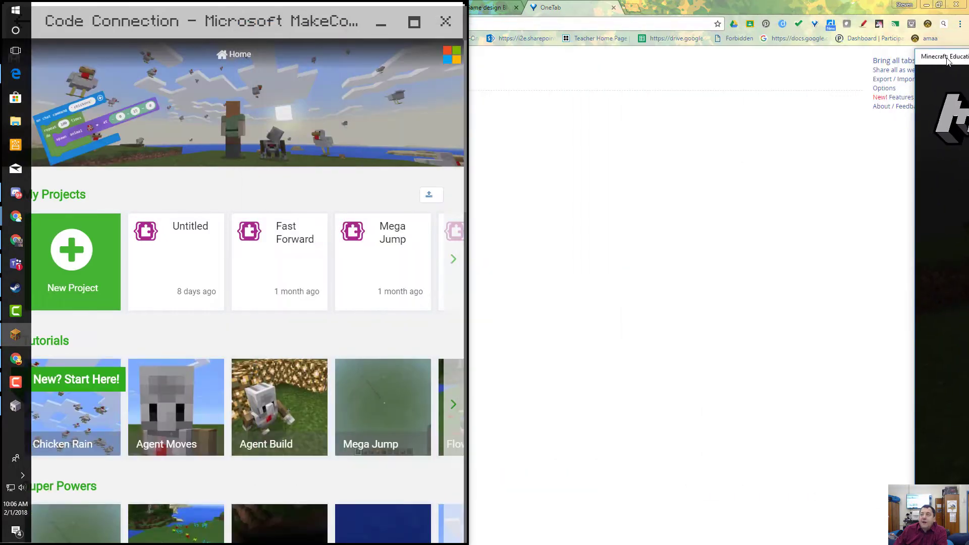
{"action": "key", "text": "alt+tab"}
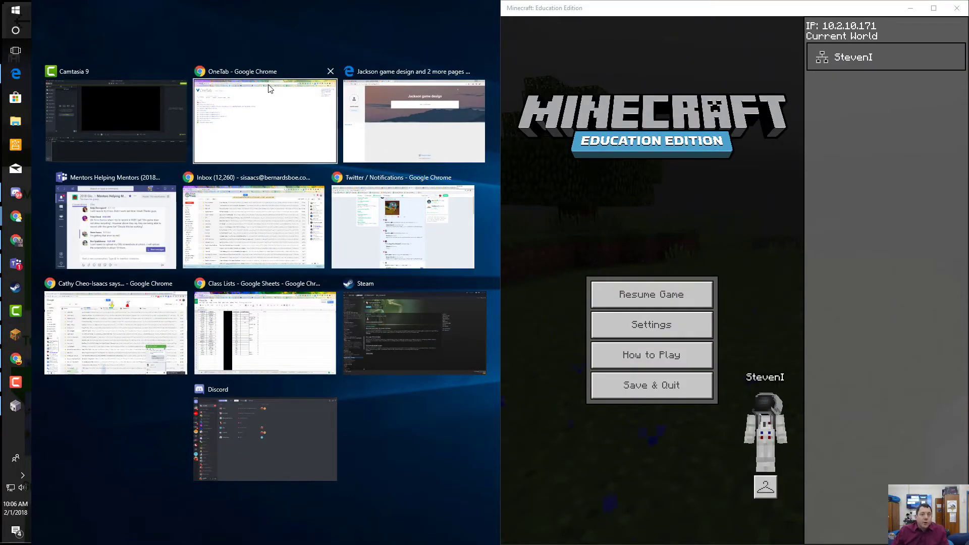
{"action": "left_click", "coordinate": [265, 120]}
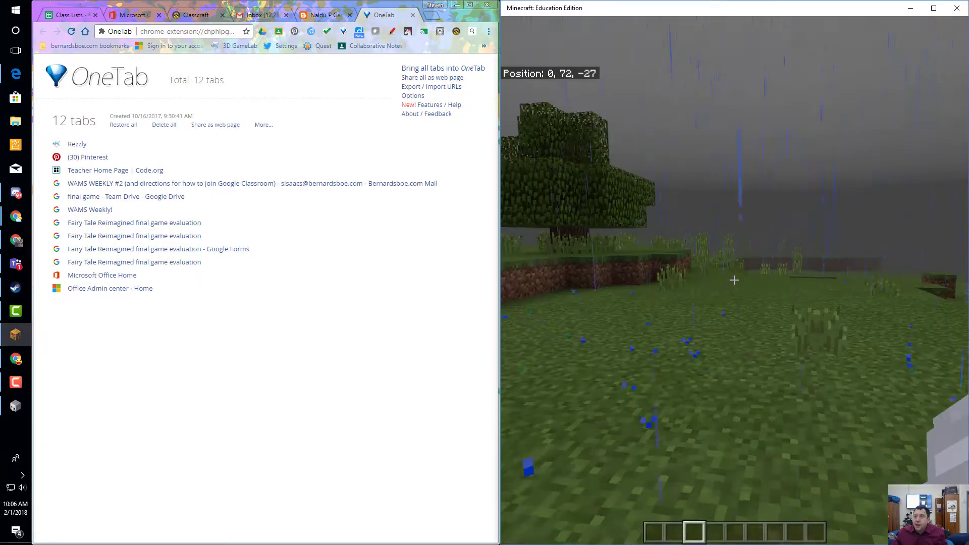
Pause the game and pick Code Connection from the window switcher.
{"action": "key", "text": "Escape"}
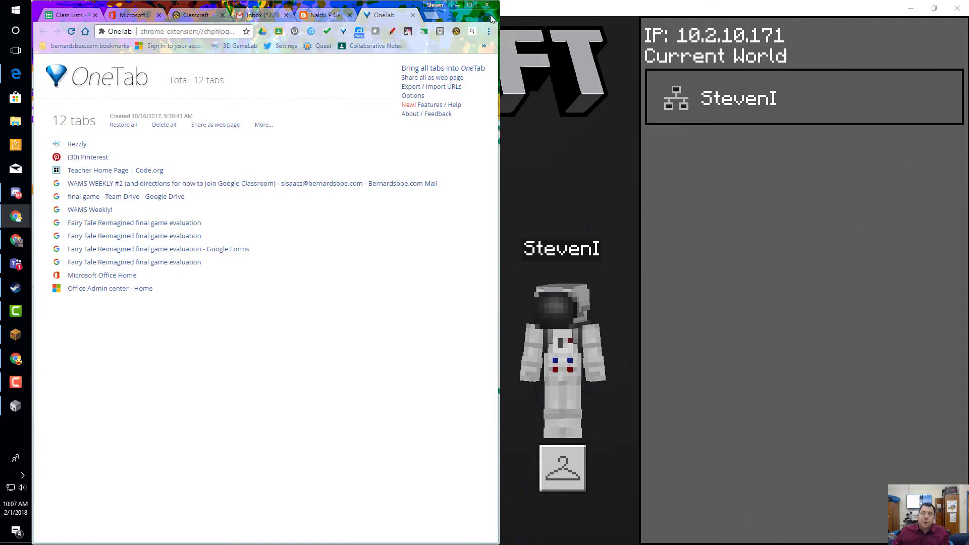
{"action": "key", "text": "alt+tab"}
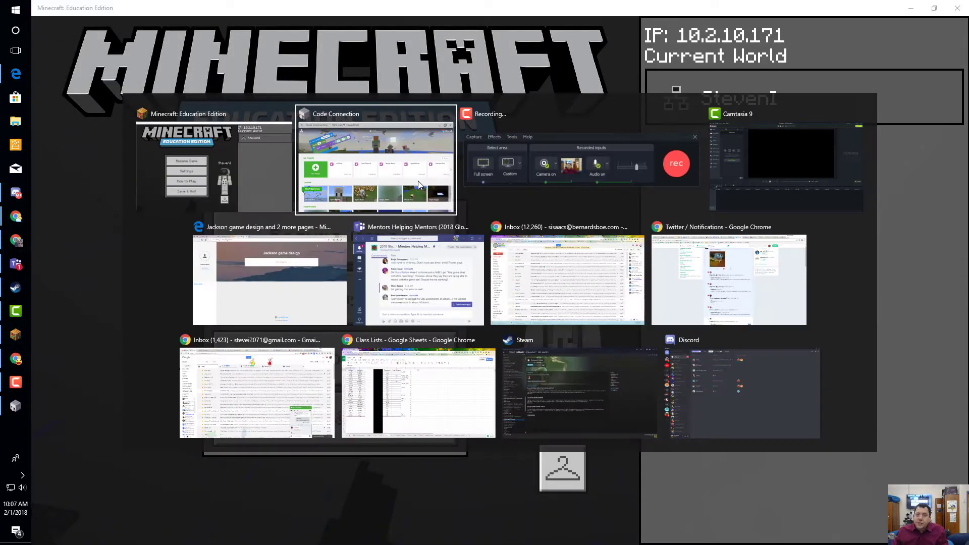
{"action": "left_click", "coordinate": [375, 160]}
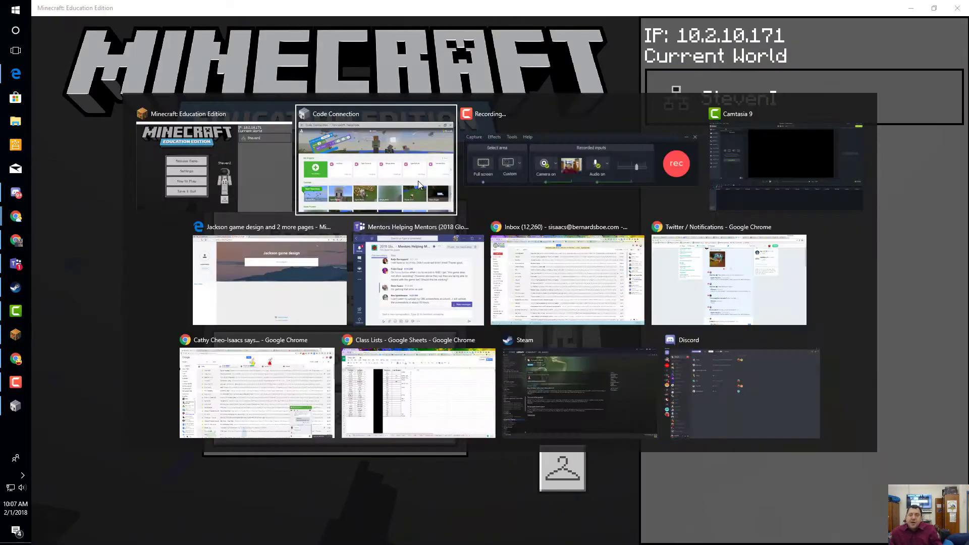
Start the Chicken Rain tutorial from the MakeCode home page.
{"action": "left_click", "coordinate": [376, 161]}
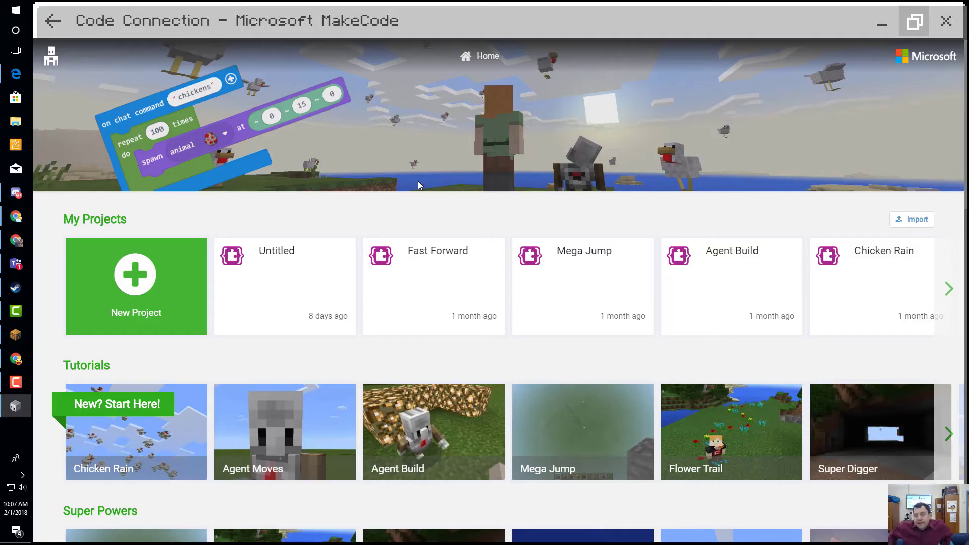
{"action": "scroll", "scroll_direction": "down", "scroll_amount": 3}
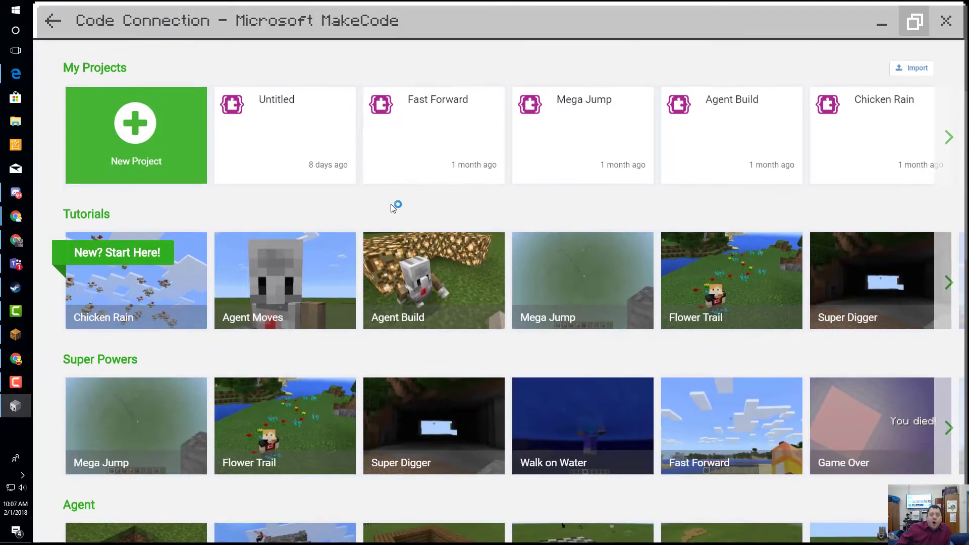
{"action": "mouse_move", "coordinate": [666, 473]}
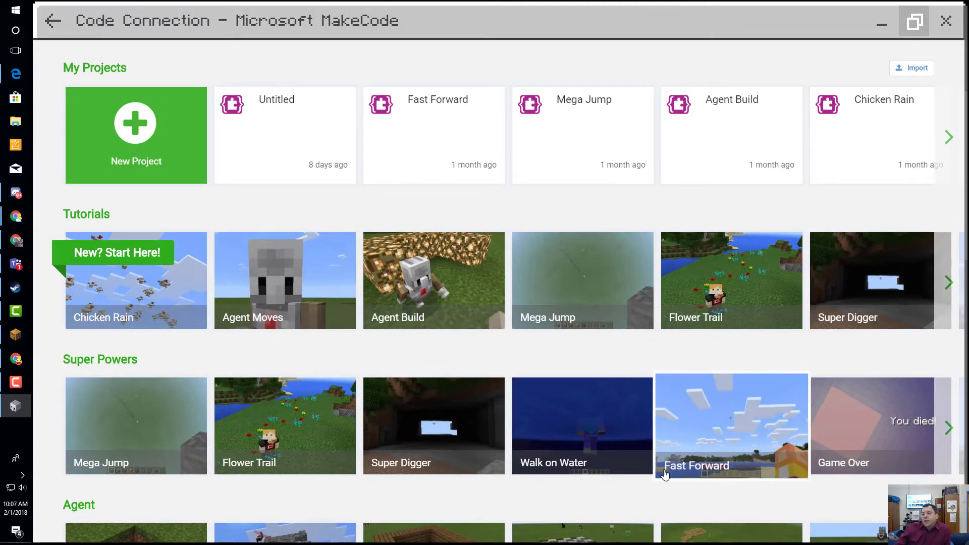
{"action": "mouse_move", "coordinate": [632, 488]}
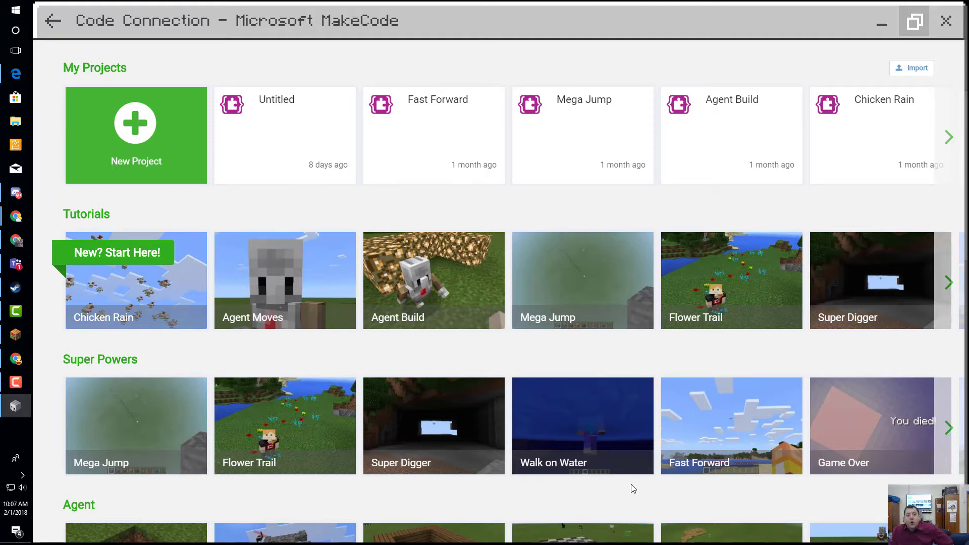
{"action": "mouse_move", "coordinate": [143, 352]}
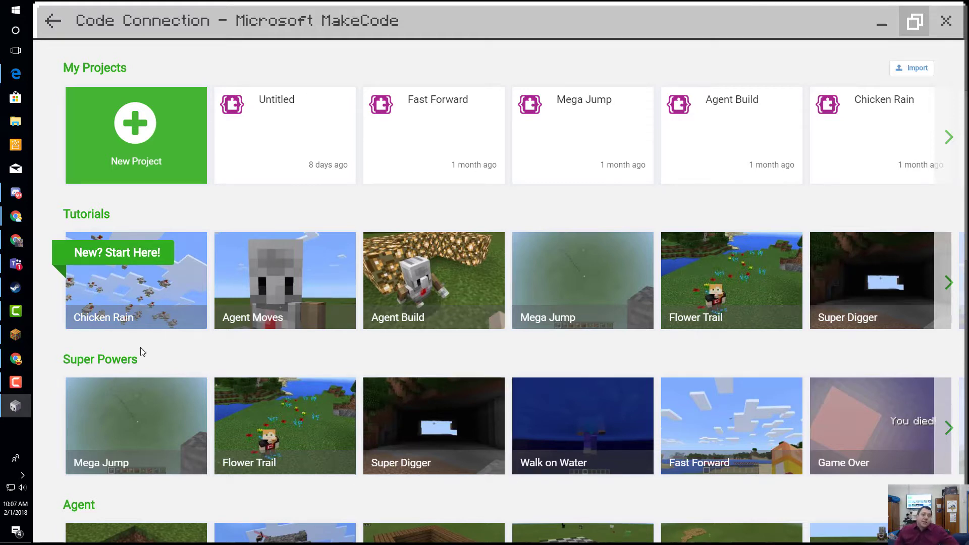
{"action": "left_click", "coordinate": [136, 280]}
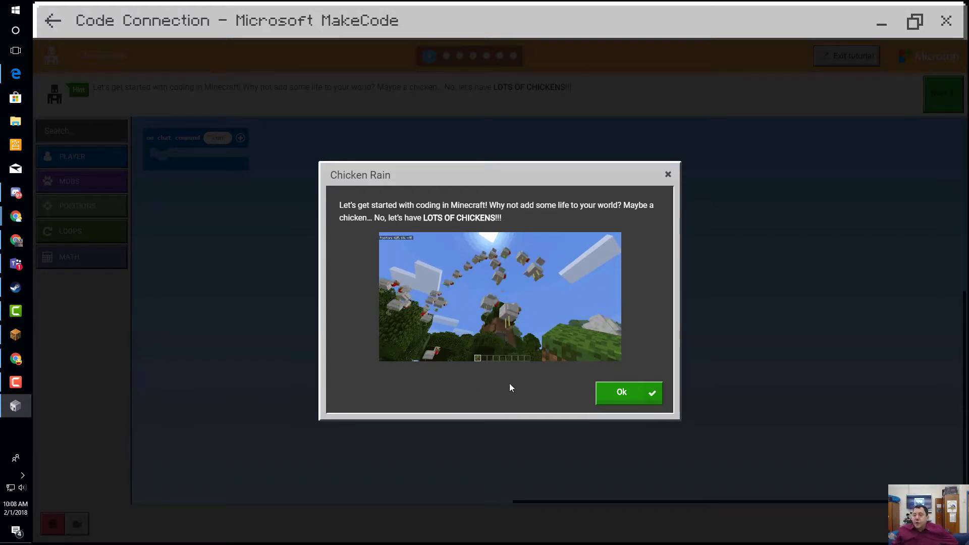
Dismiss the intro, place the on chat command block in the workspace and move to step two.
{"action": "left_click", "coordinate": [627, 393]}
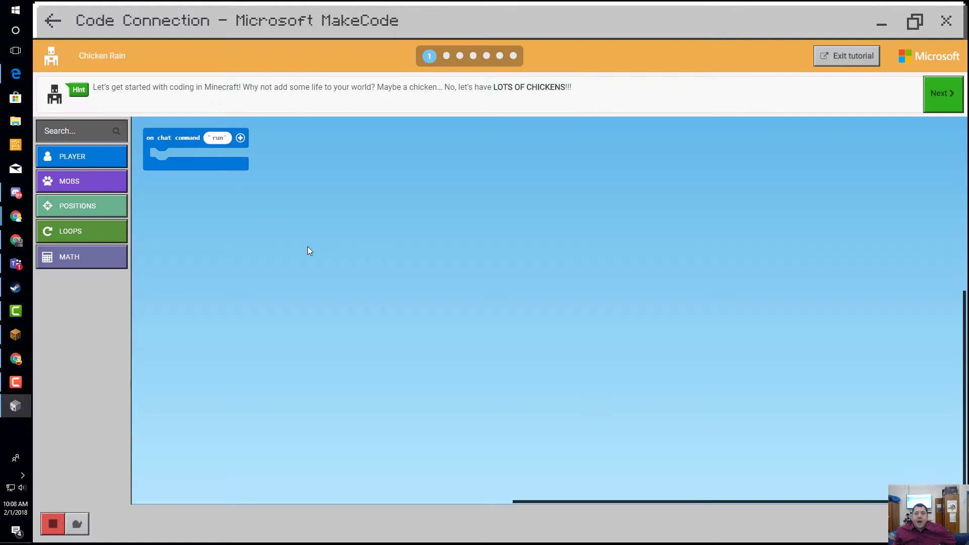
{"action": "mouse_move", "coordinate": [243, 266]}
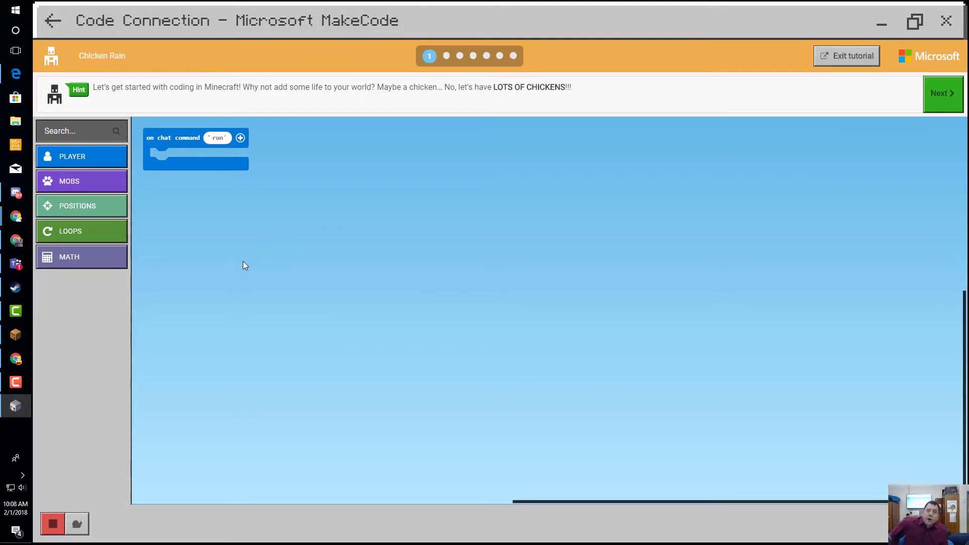
{"action": "mouse_move", "coordinate": [198, 256]}
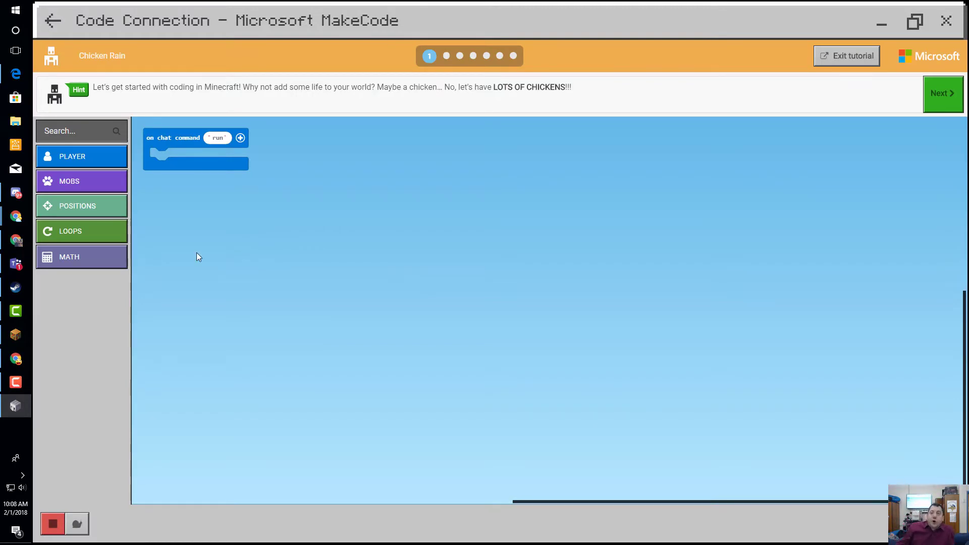
{"action": "left_click_drag", "start_coordinate": [180, 137], "coordinate": [241, 153]}
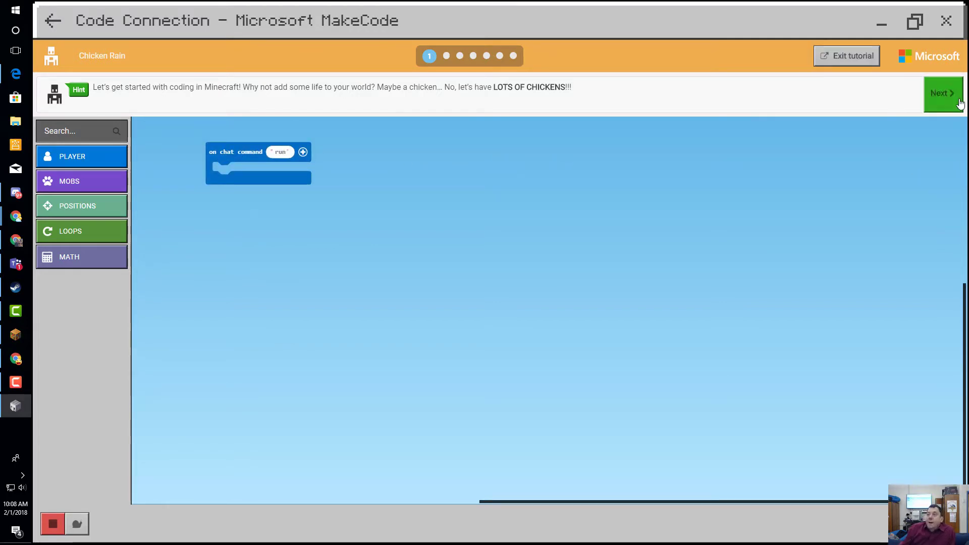
{"action": "left_click", "coordinate": [941, 93]}
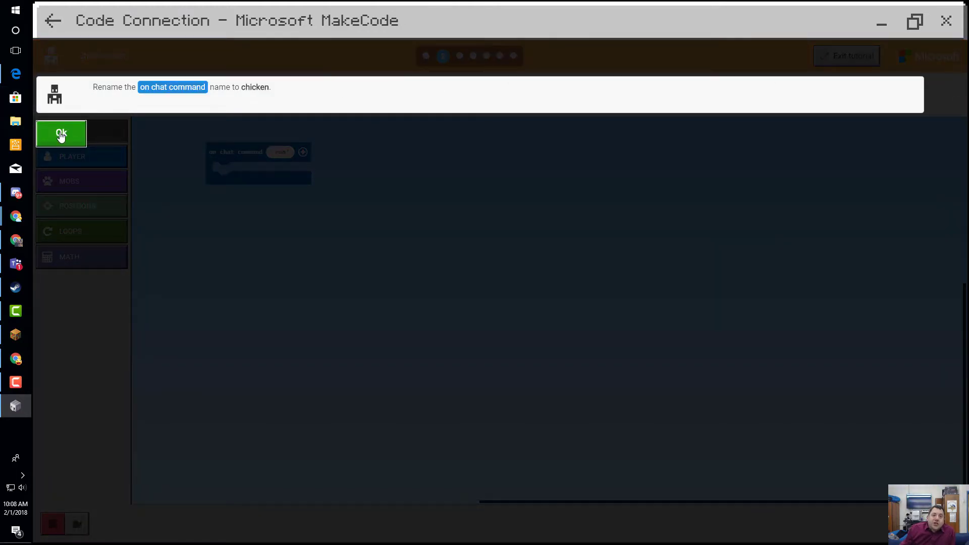
Name the chat command 'chicken' and add a spawn chicken block at 0, 20, 0.
{"action": "left_click", "coordinate": [61, 135]}
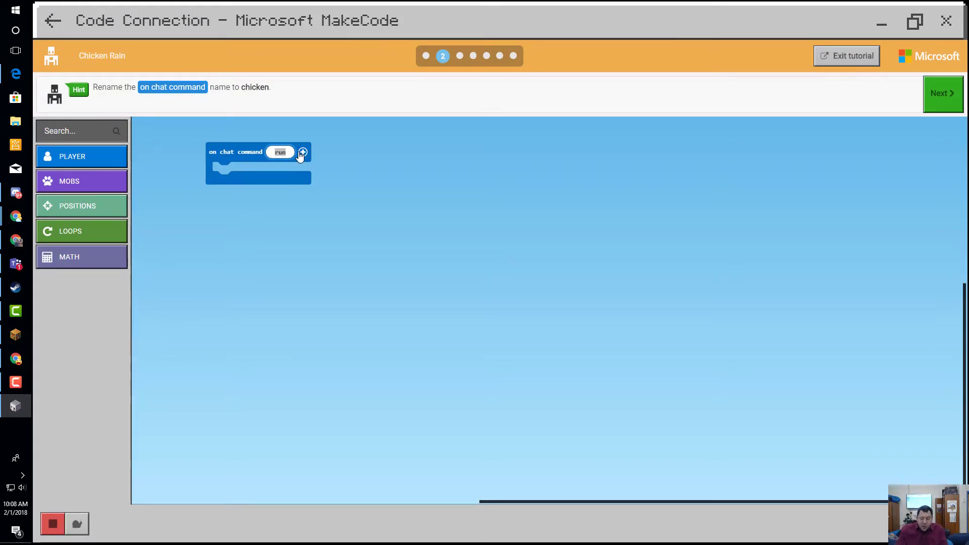
{"action": "type", "text": "chicken"}
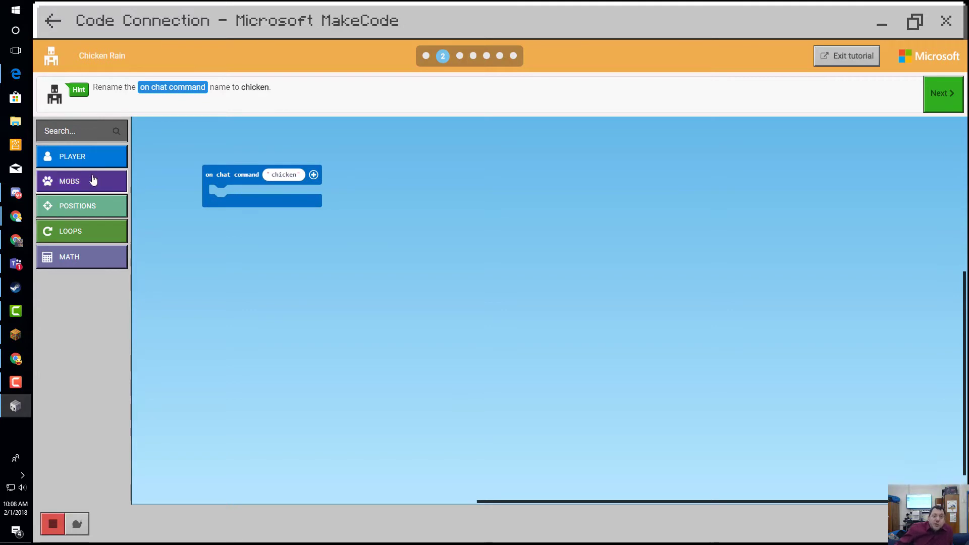
{"action": "left_click", "coordinate": [70, 180]}
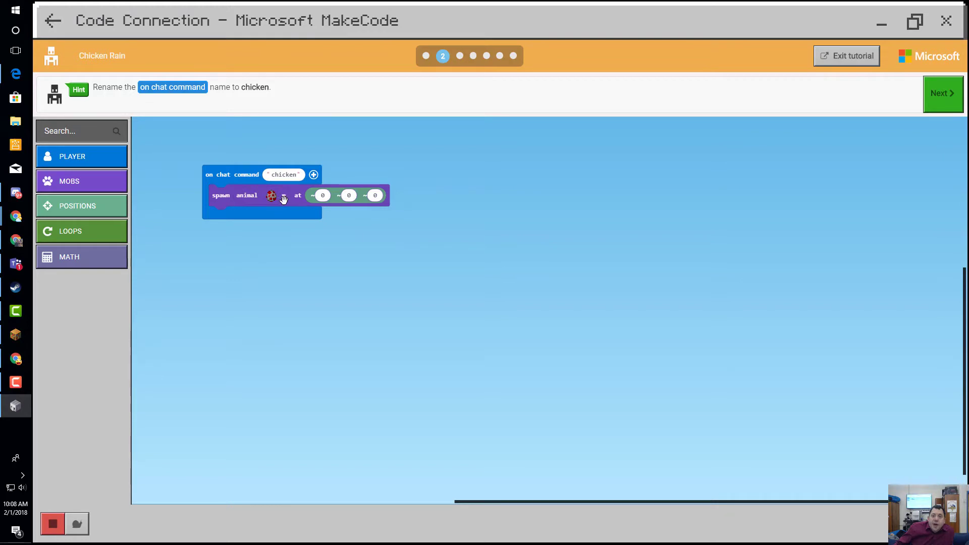
{"action": "left_click", "coordinate": [271, 195]}
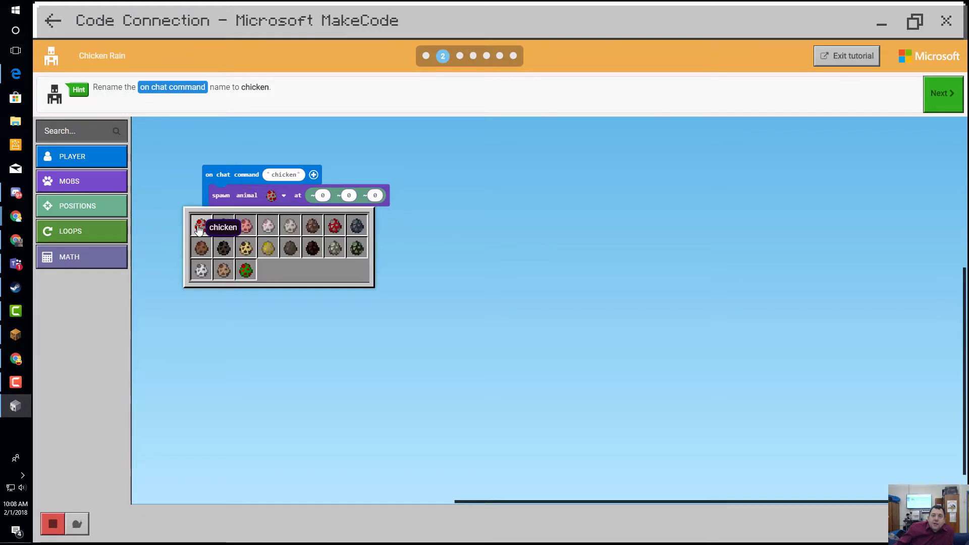
{"action": "left_click", "coordinate": [200, 227]}
{"action": "type", "text": "20"}
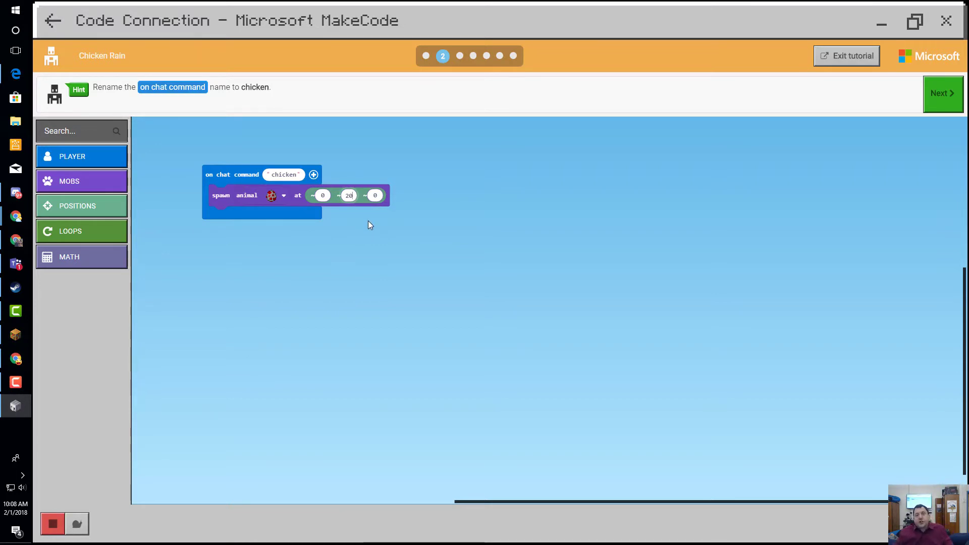
{"action": "left_click", "coordinate": [942, 93]}
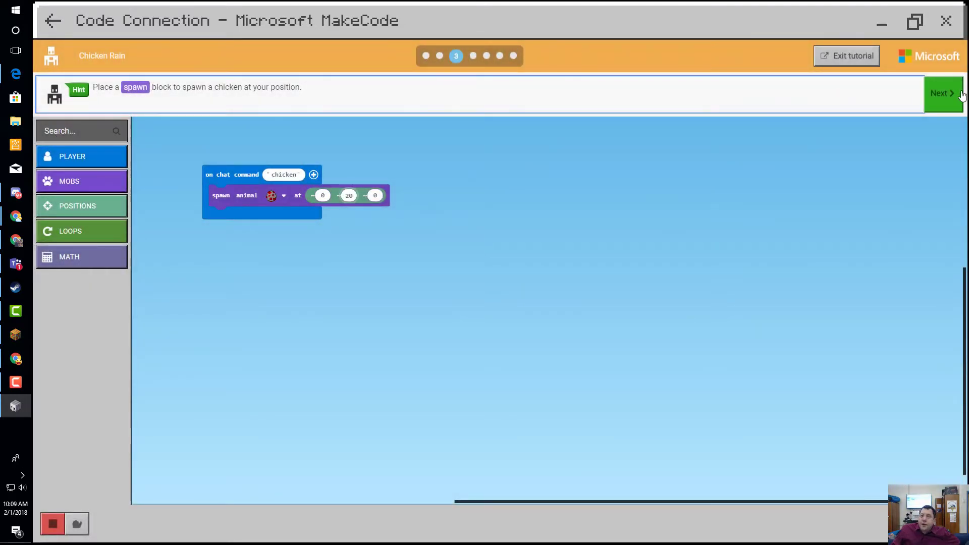
Advance through the tutorial dialogs to step five about testing the command in Minecraft.
{"action": "left_click", "coordinate": [942, 93]}
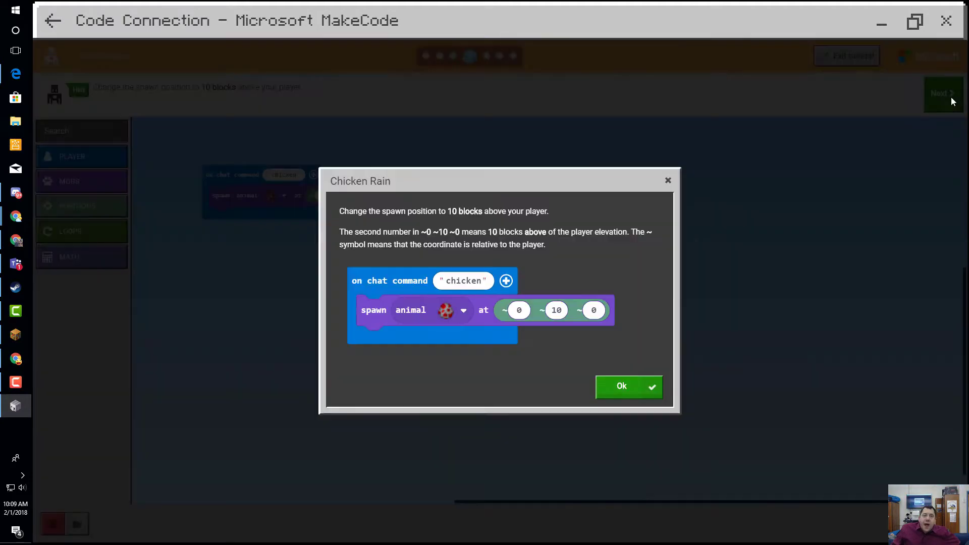
{"action": "mouse_move", "coordinate": [511, 357]}
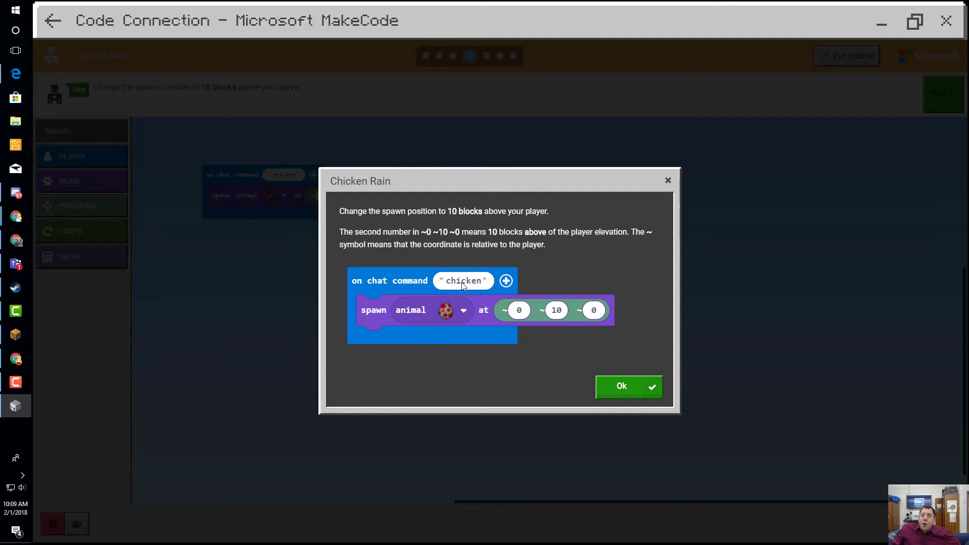
{"action": "mouse_move", "coordinate": [457, 321]}
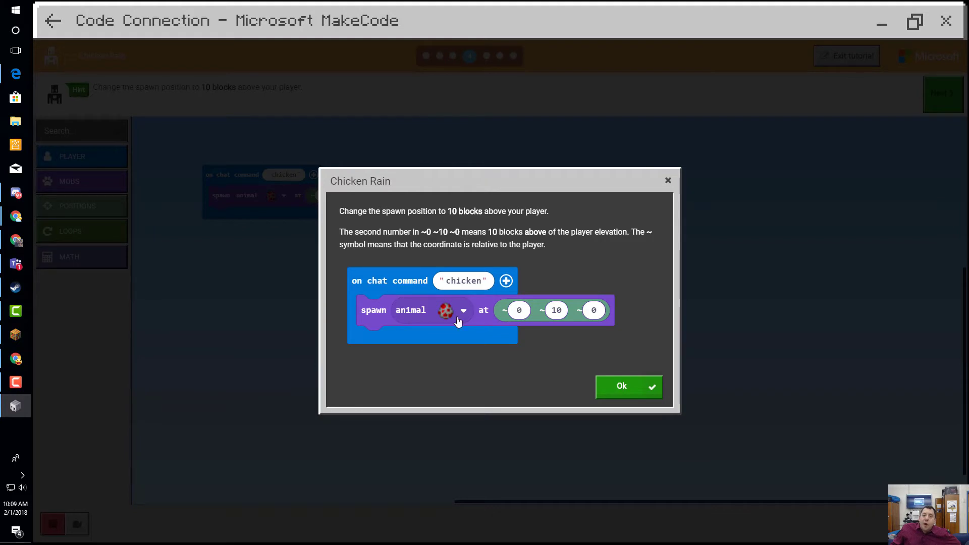
{"action": "mouse_move", "coordinate": [507, 316]}
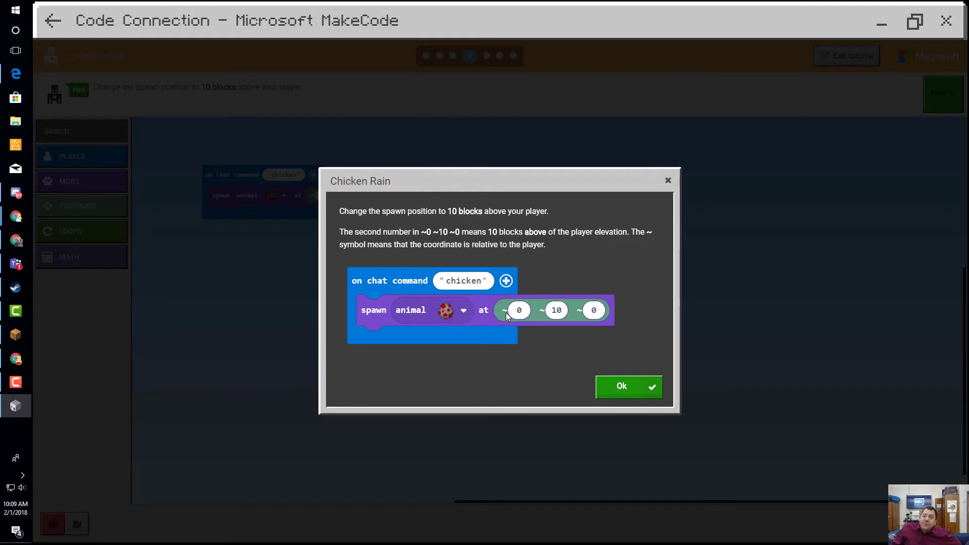
{"action": "mouse_move", "coordinate": [579, 320]}
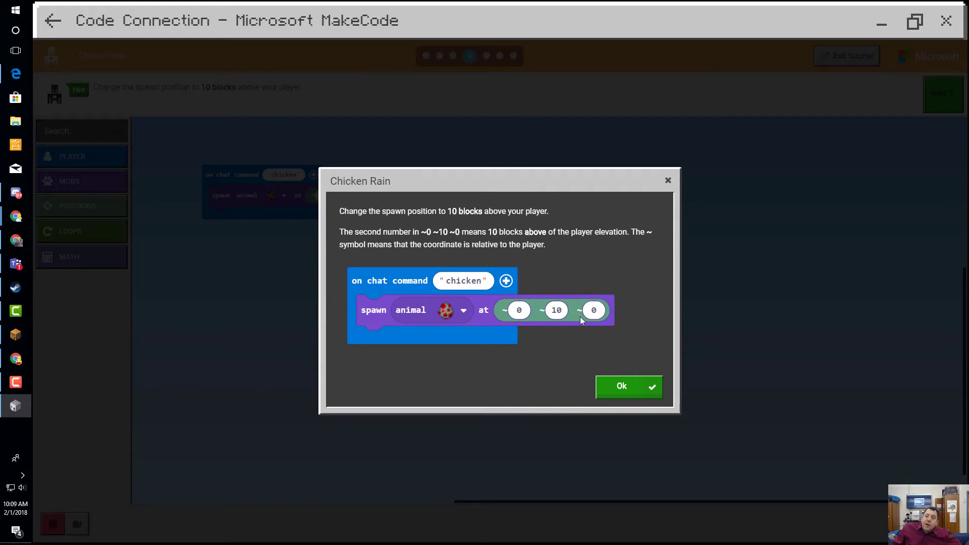
{"action": "mouse_move", "coordinate": [577, 320]}
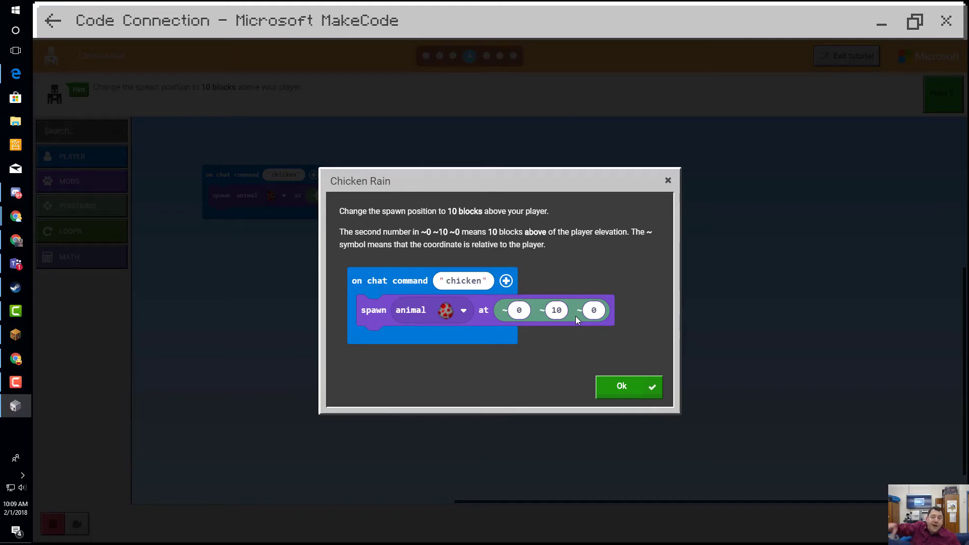
{"action": "mouse_move", "coordinate": [601, 324]}
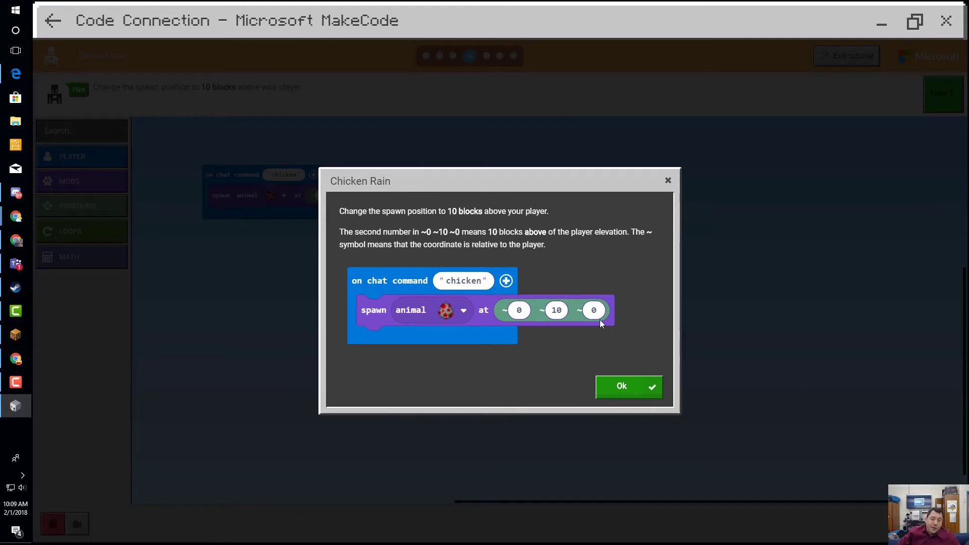
{"action": "mouse_move", "coordinate": [574, 247]}
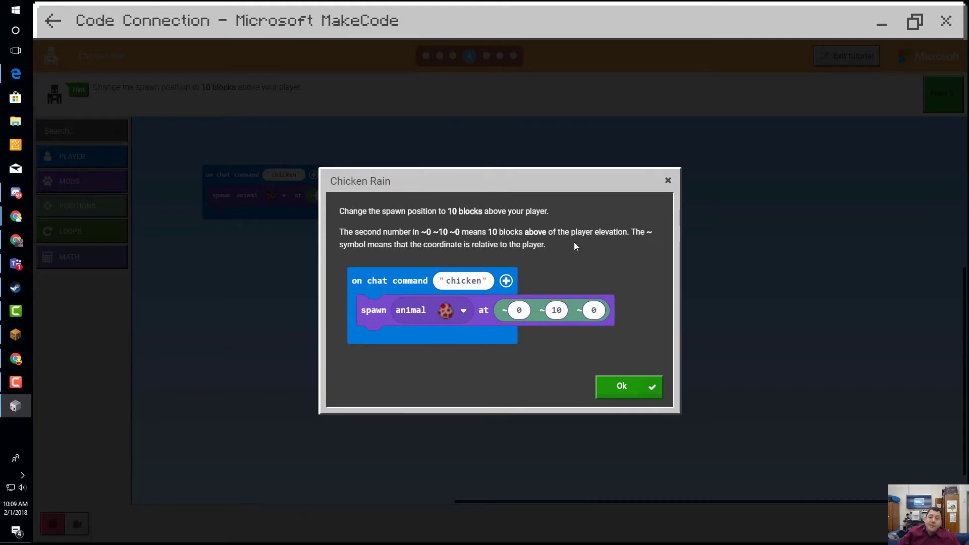
{"action": "mouse_move", "coordinate": [539, 318]}
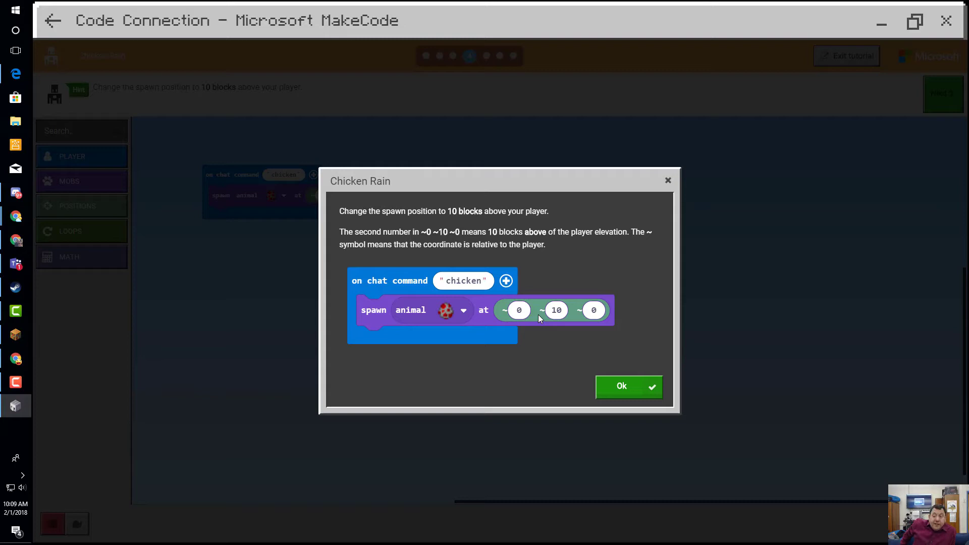
{"action": "mouse_move", "coordinate": [553, 317]}
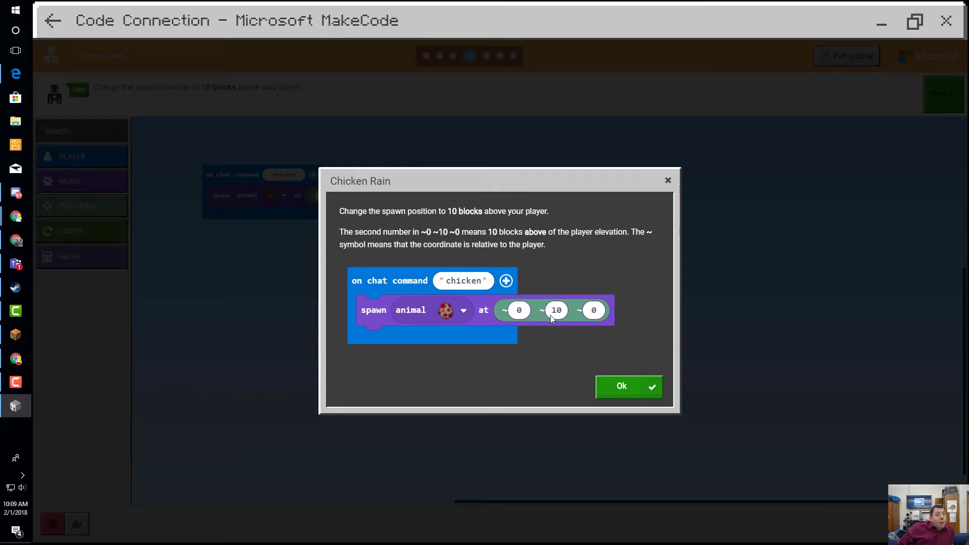
{"action": "mouse_move", "coordinate": [562, 334]}
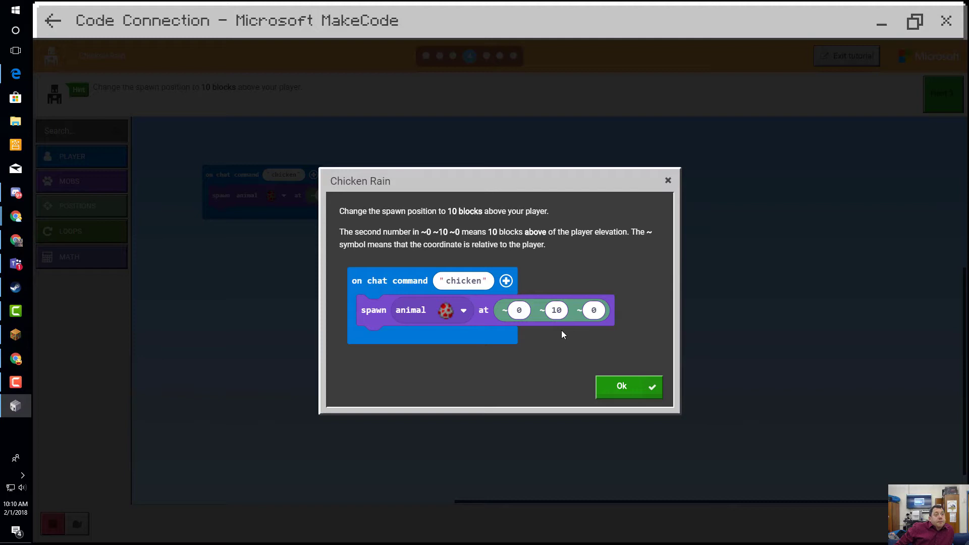
{"action": "mouse_move", "coordinate": [530, 320]}
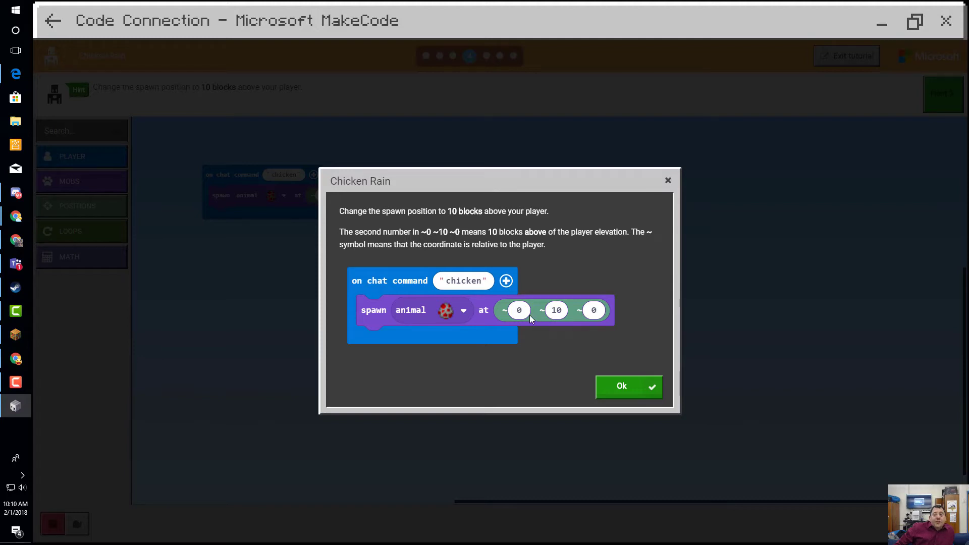
{"action": "mouse_move", "coordinate": [567, 332]}
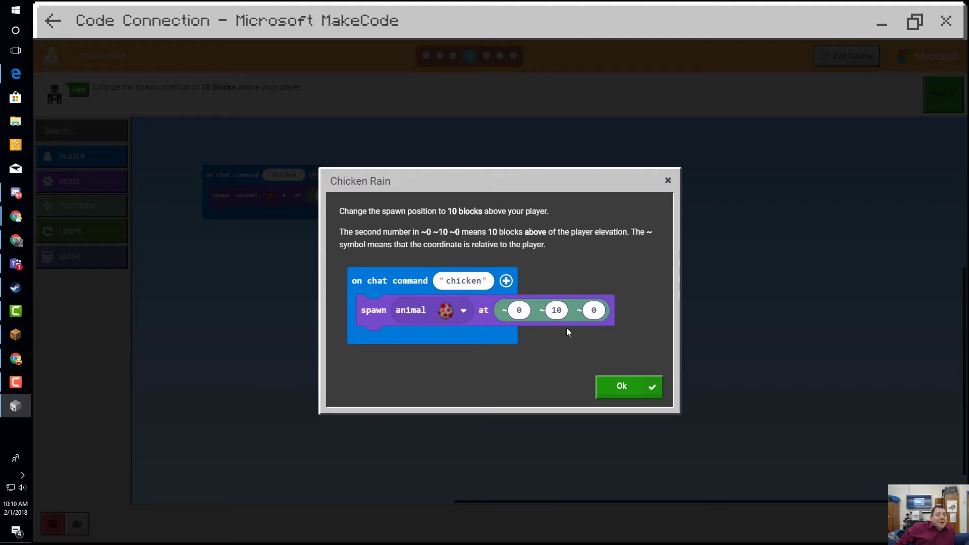
{"action": "mouse_move", "coordinate": [519, 310]}
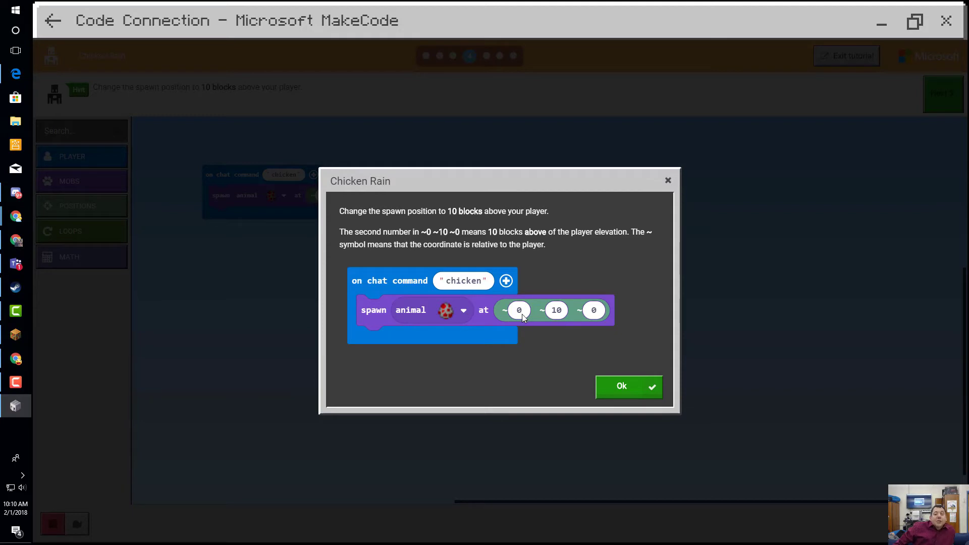
{"action": "mouse_move", "coordinate": [555, 310]}
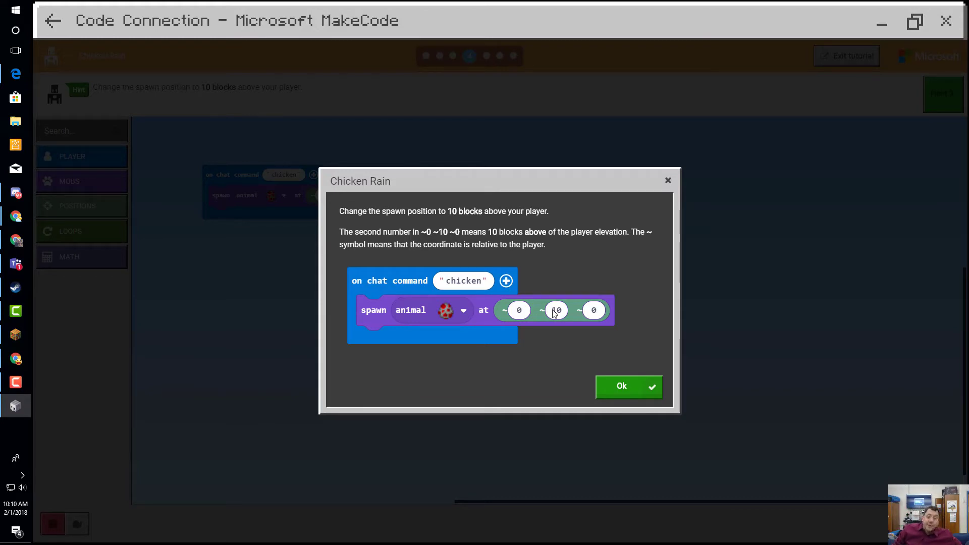
{"action": "left_click", "coordinate": [628, 387]}
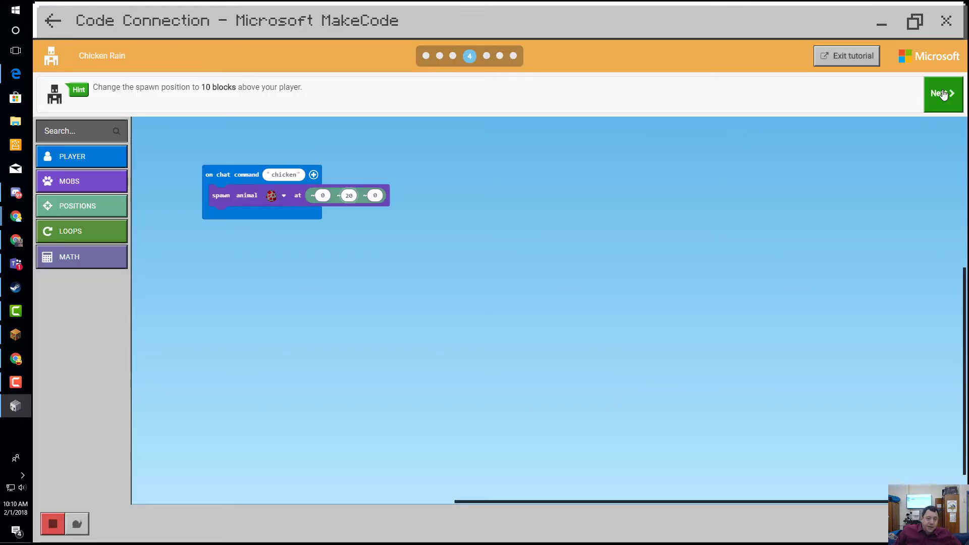
{"action": "left_click", "coordinate": [942, 93]}
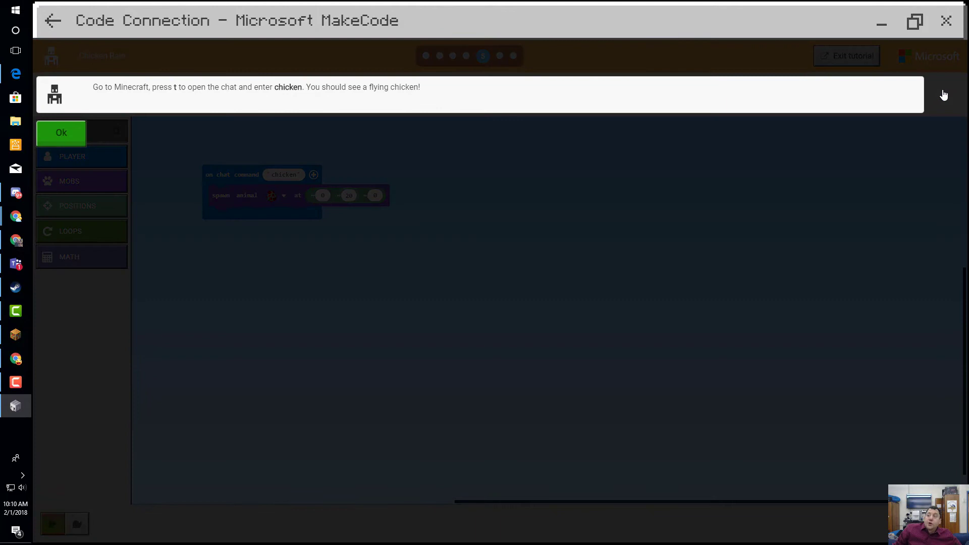
{"action": "left_click", "coordinate": [61, 132]}
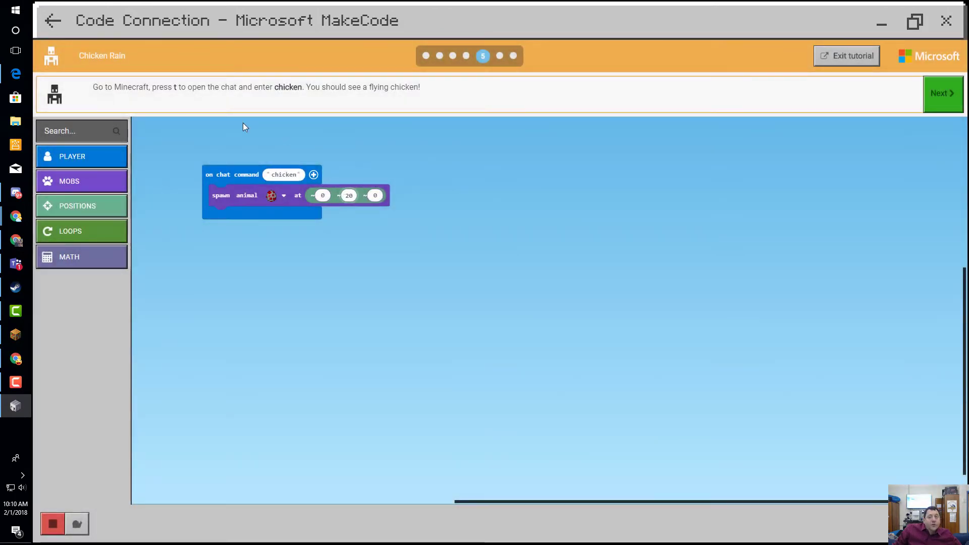
{"action": "mouse_move", "coordinate": [360, 273]}
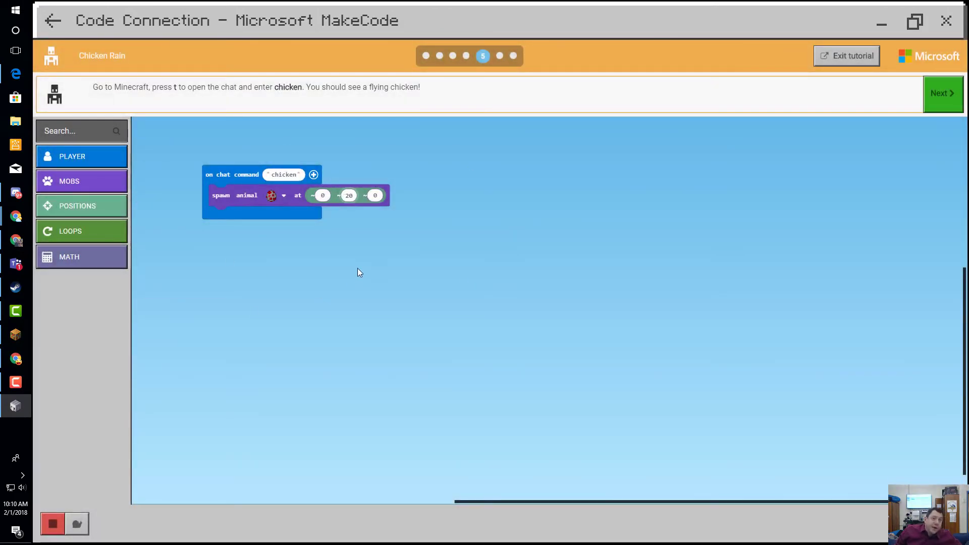
{"action": "mouse_move", "coordinate": [268, 213]}
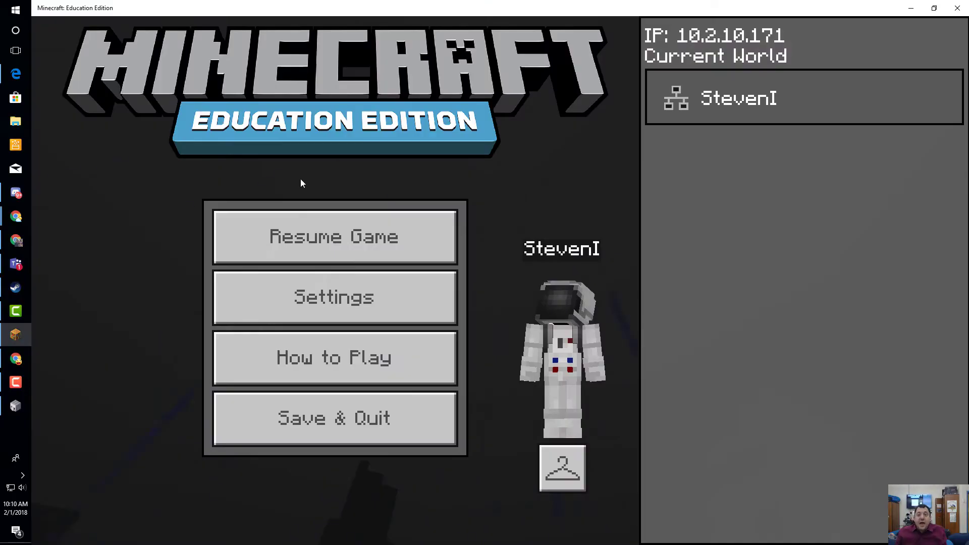
Resume the Minecraft world and bring up chat to try the chicken command.
{"action": "left_click", "coordinate": [335, 237]}
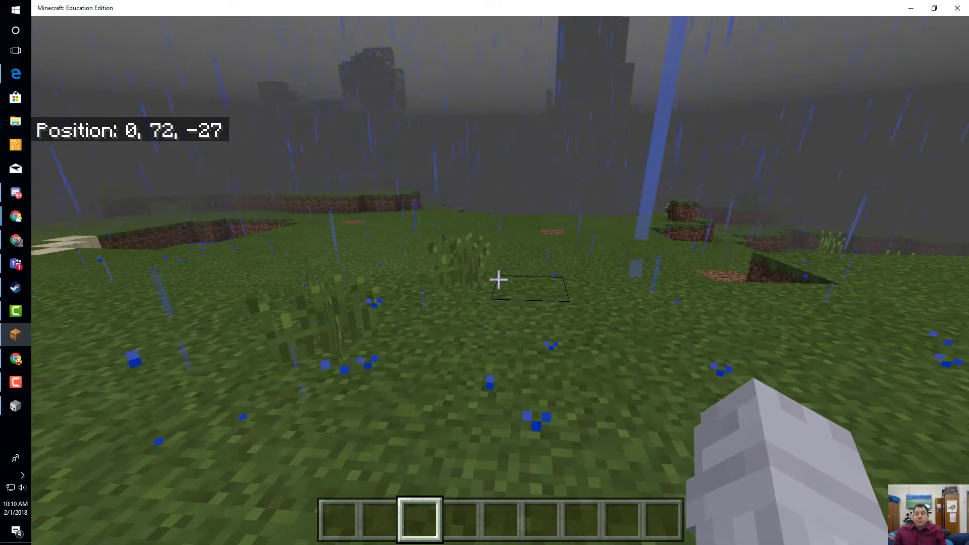
{"action": "key", "text": "t"}
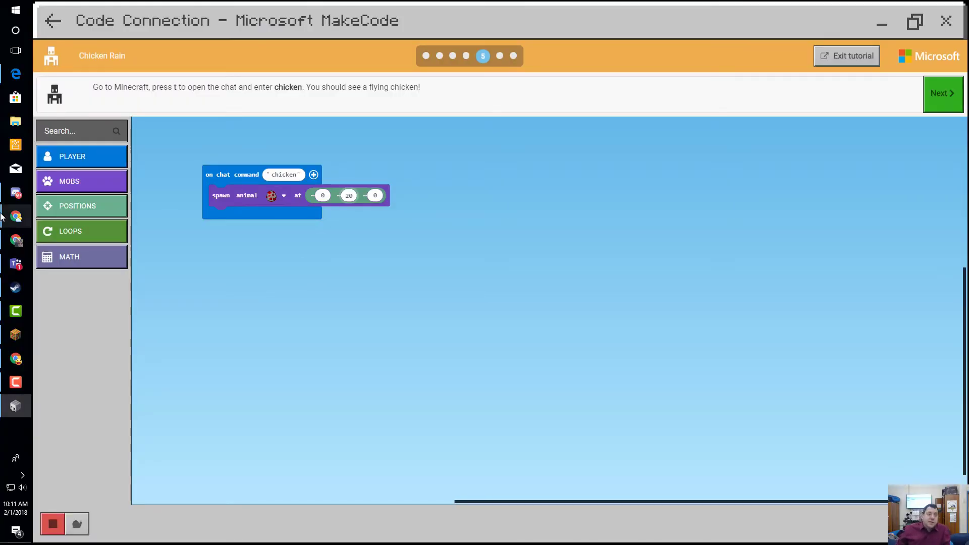
Wrap the spawn chicken block in a repeat 50 times loop from the Loops category.
{"action": "left_click", "coordinate": [943, 93]}
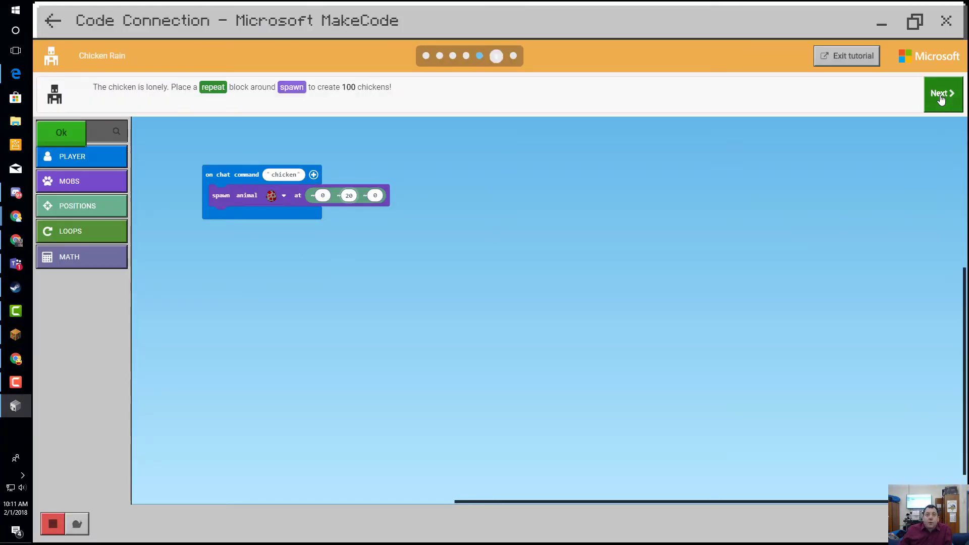
{"action": "left_click", "coordinate": [942, 93]}
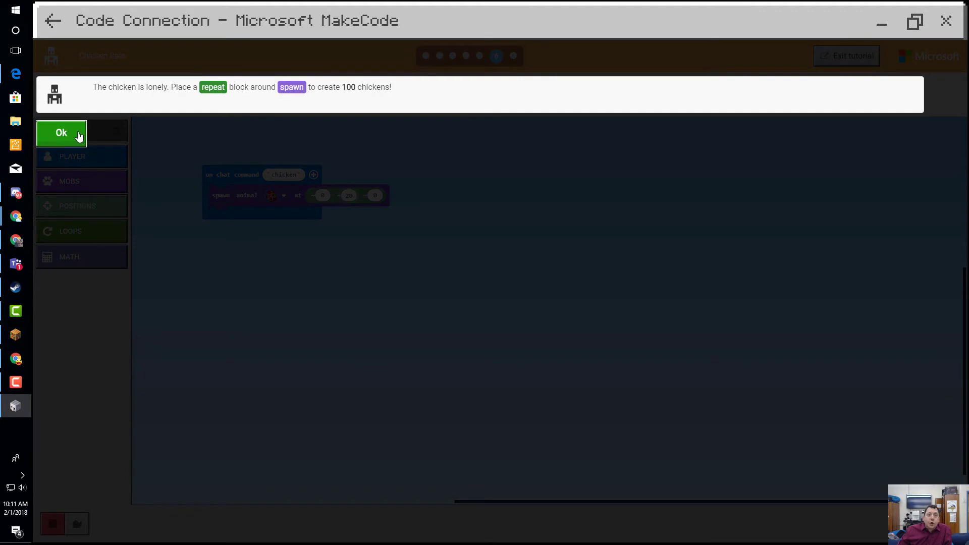
{"action": "left_click", "coordinate": [61, 132]}
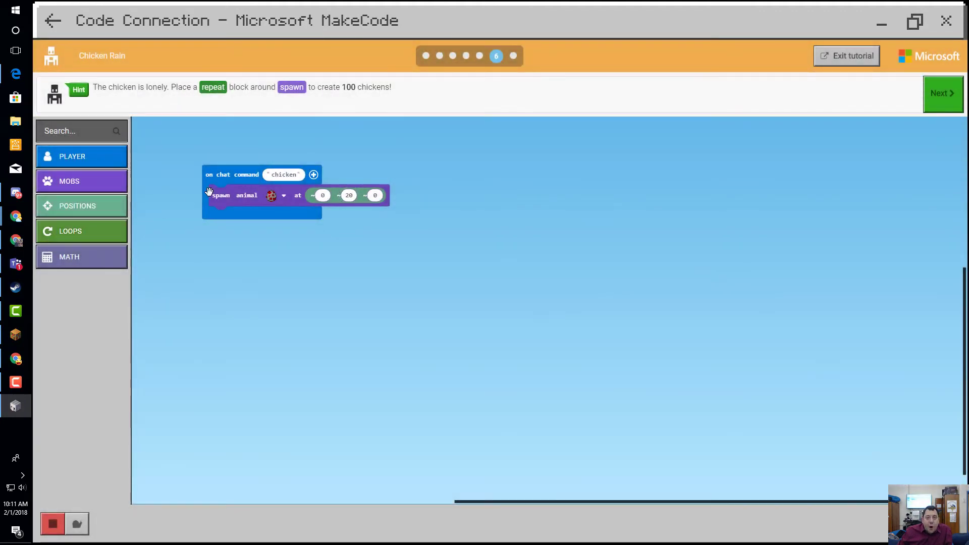
{"action": "left_click", "coordinate": [71, 231]}
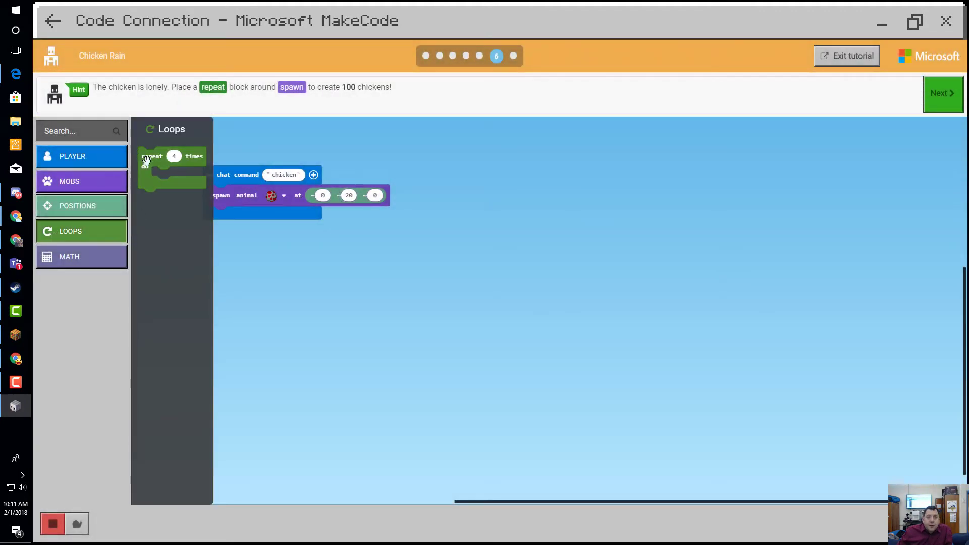
{"action": "left_click_drag", "start_coordinate": [173, 164], "coordinate": [241, 204]}
{"action": "type", "text": "50"}
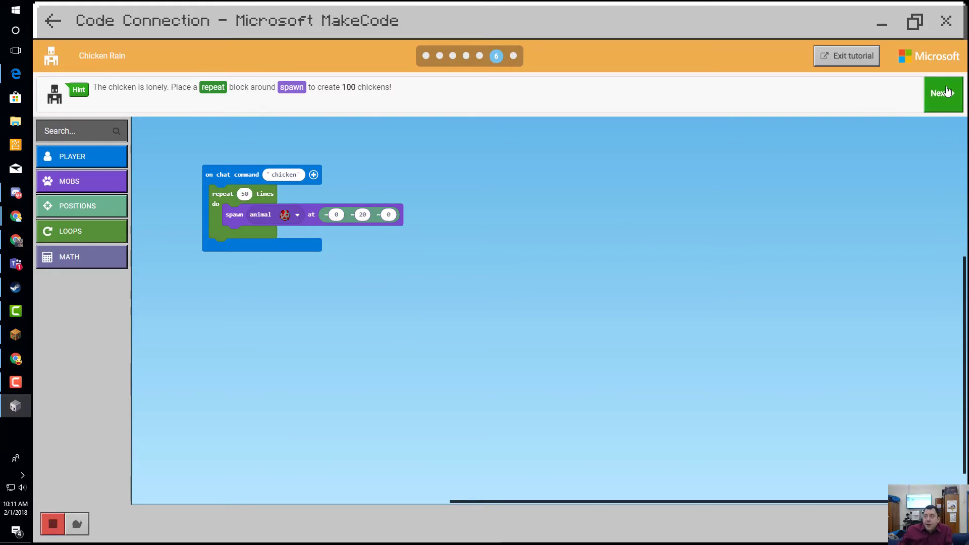
{"action": "left_click", "coordinate": [941, 94]}
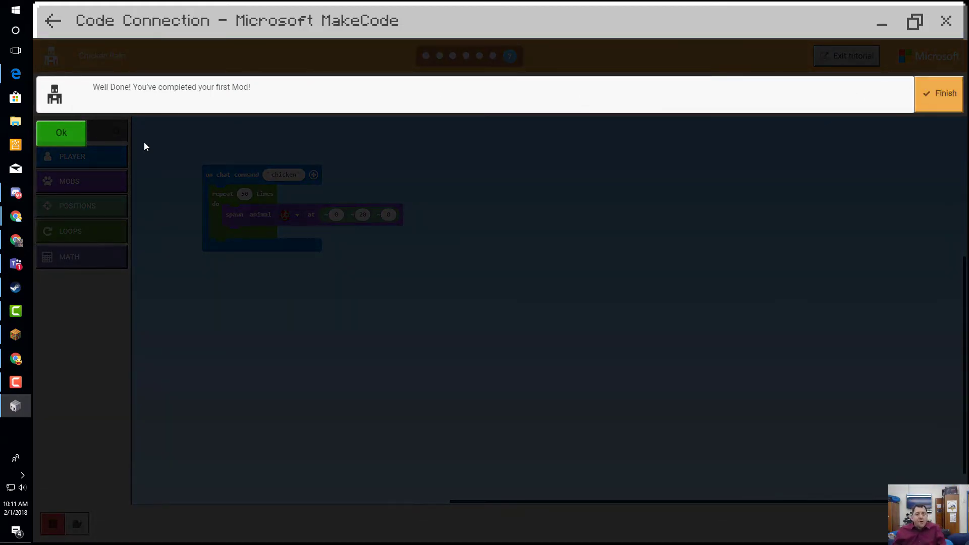
Dismiss the Well Done message before renaming the chat command to 'pig'.
{"action": "left_click", "coordinate": [61, 134]}
{"action": "type", "text": "pig"}
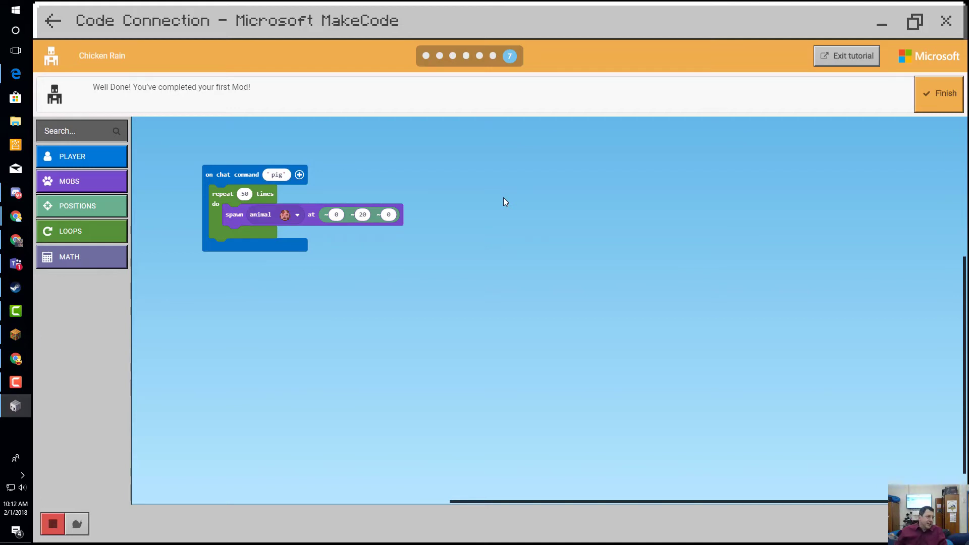
{"action": "mouse_move", "coordinate": [814, 94]}
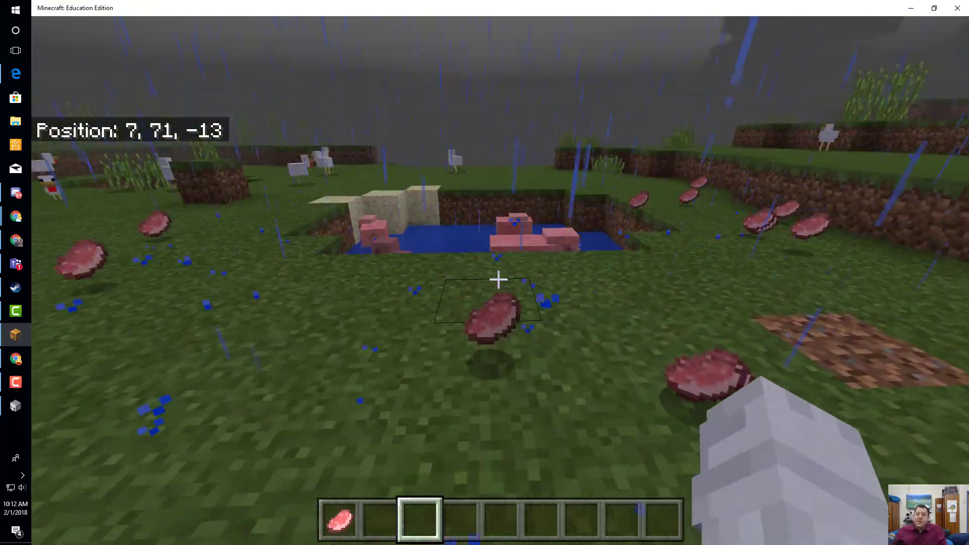
{"action": "mouse_move", "coordinate": [484, 279]}
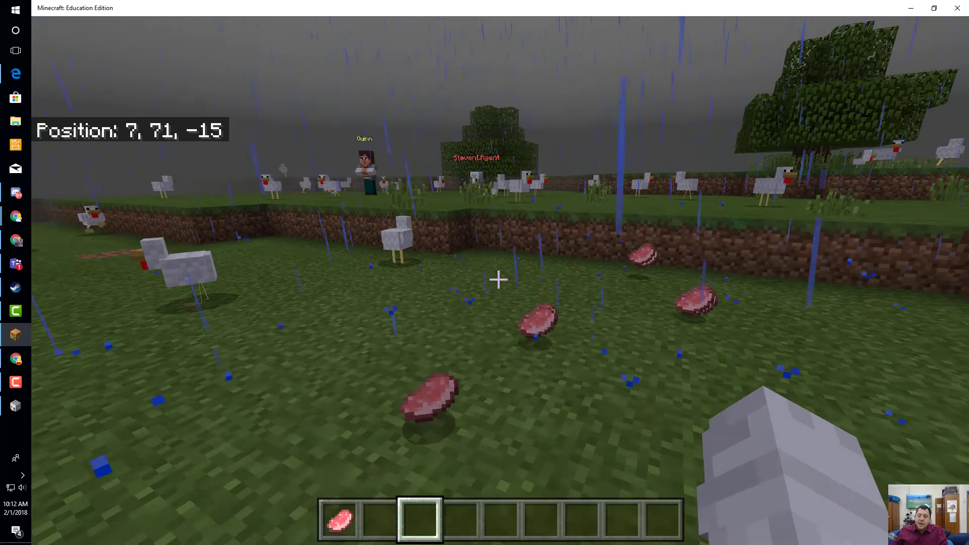
{"action": "mouse_move", "coordinate": [484, 279]}
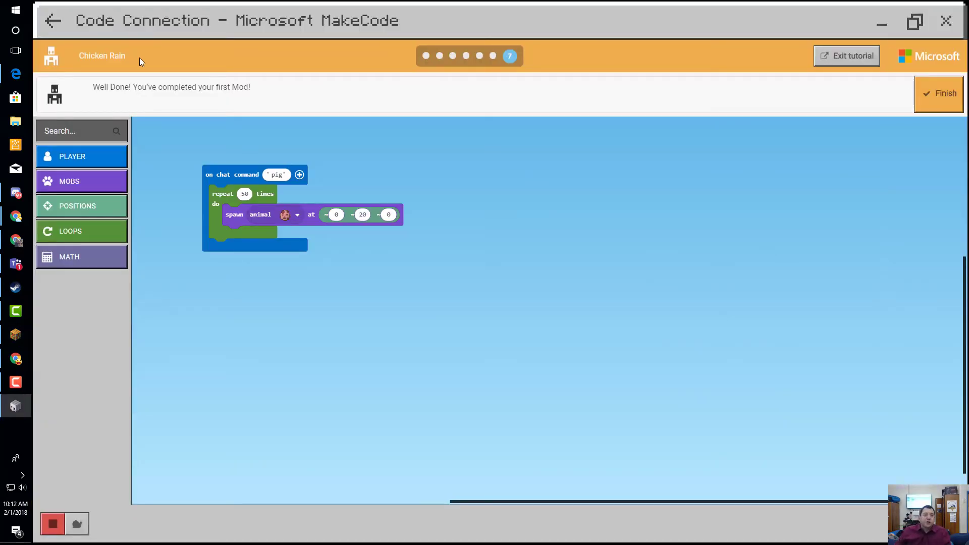
Browse the Player, Mobs, Loops and Math block categories in the tutorial toolbox.
{"action": "left_click", "coordinate": [71, 156]}
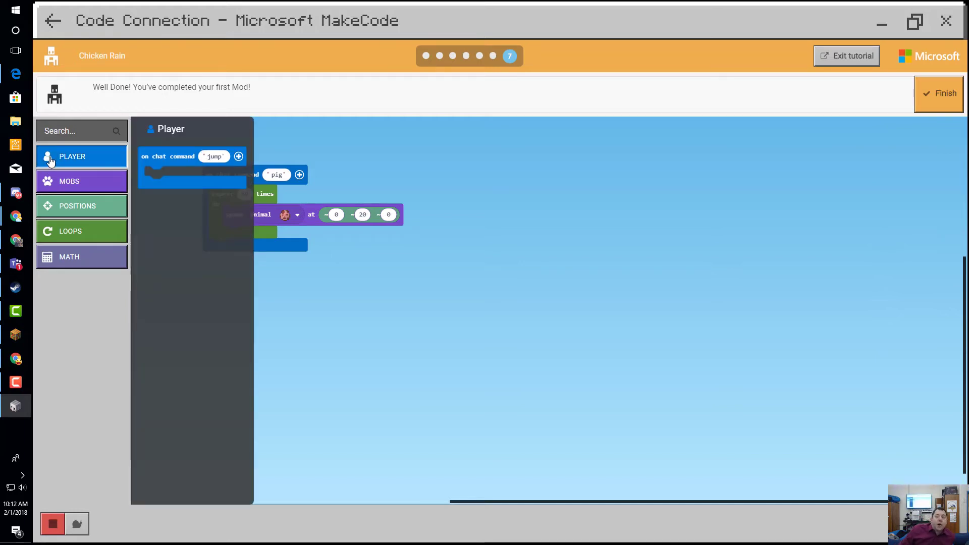
{"action": "left_click", "coordinate": [70, 181]}
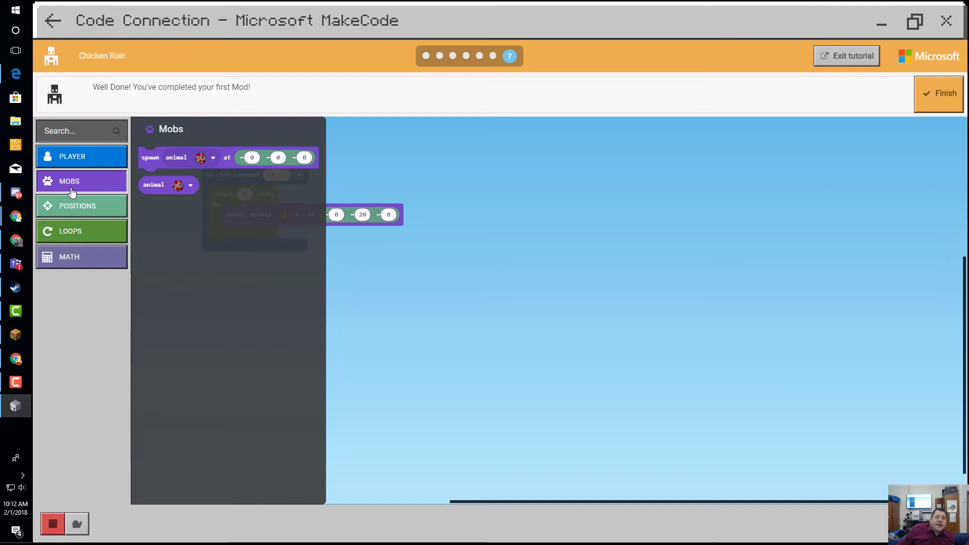
{"action": "left_click", "coordinate": [70, 230]}
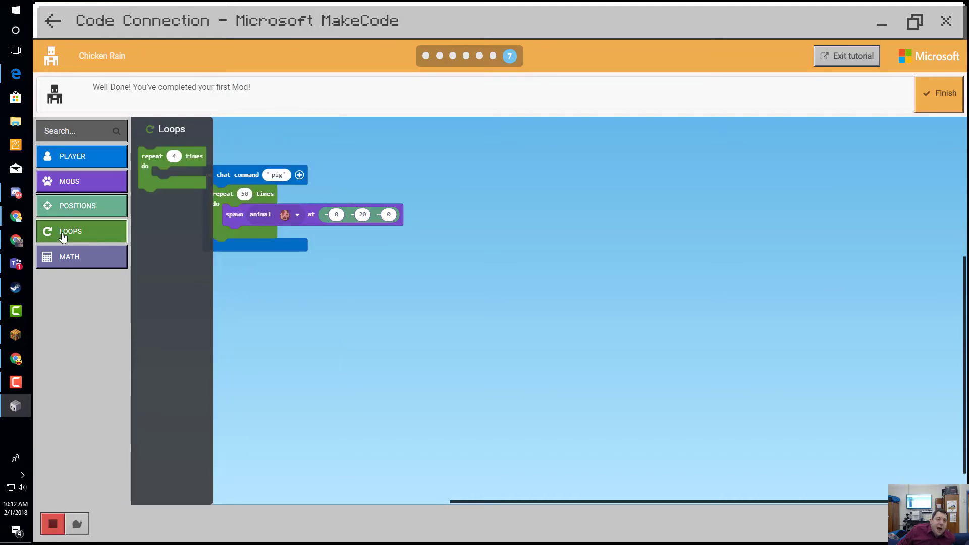
{"action": "left_click", "coordinate": [69, 257]}
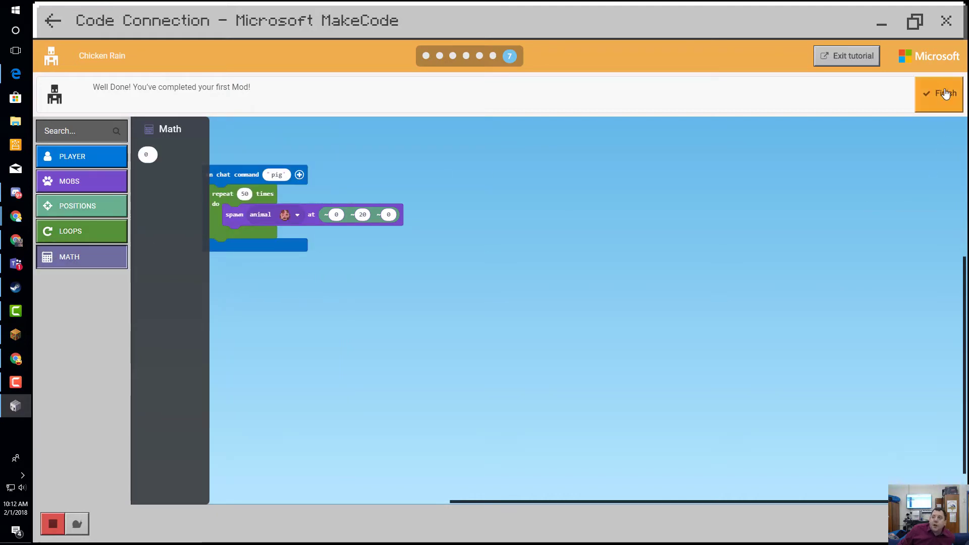
Finish the Chicken Rain tutorial, then browse the Agent and Gameplay categories in the full editor.
{"action": "left_click", "coordinate": [945, 93]}
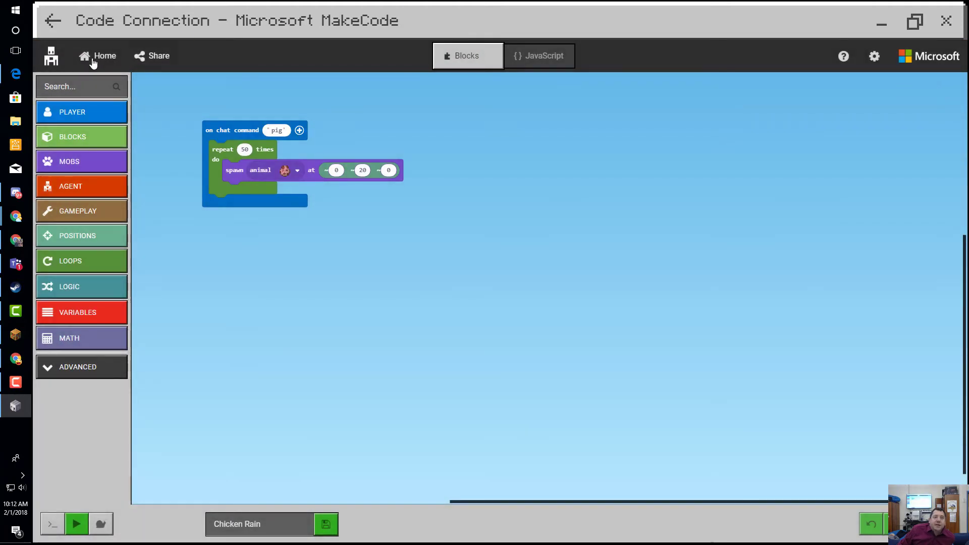
{"action": "left_click", "coordinate": [69, 185]}
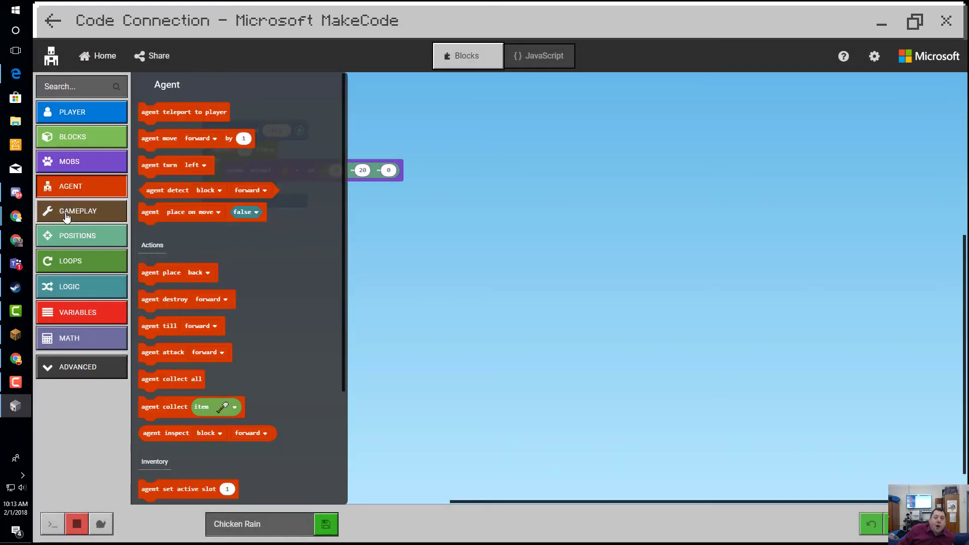
{"action": "left_click", "coordinate": [71, 260]}
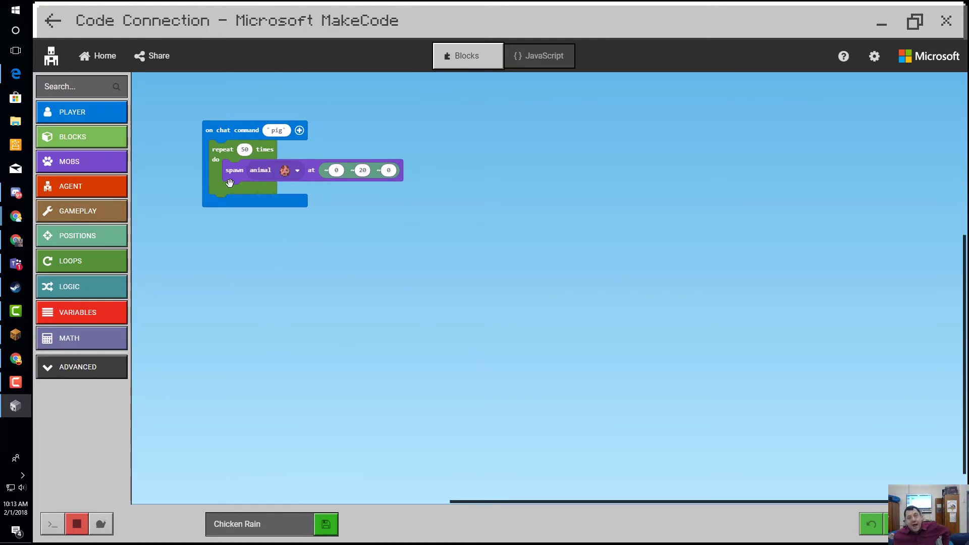
{"action": "mouse_move", "coordinate": [227, 223]}
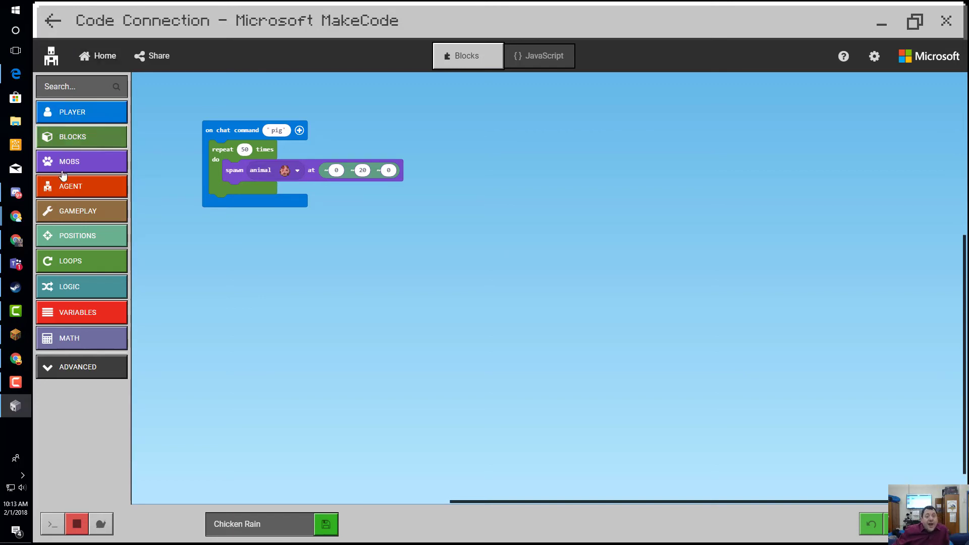
{"action": "left_click", "coordinate": [78, 235]}
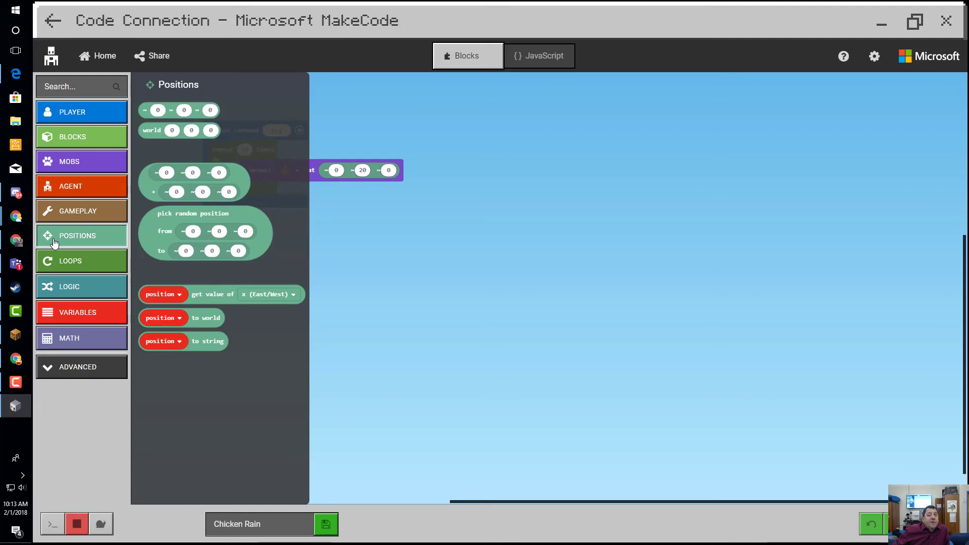
{"action": "mouse_move", "coordinate": [251, 415]}
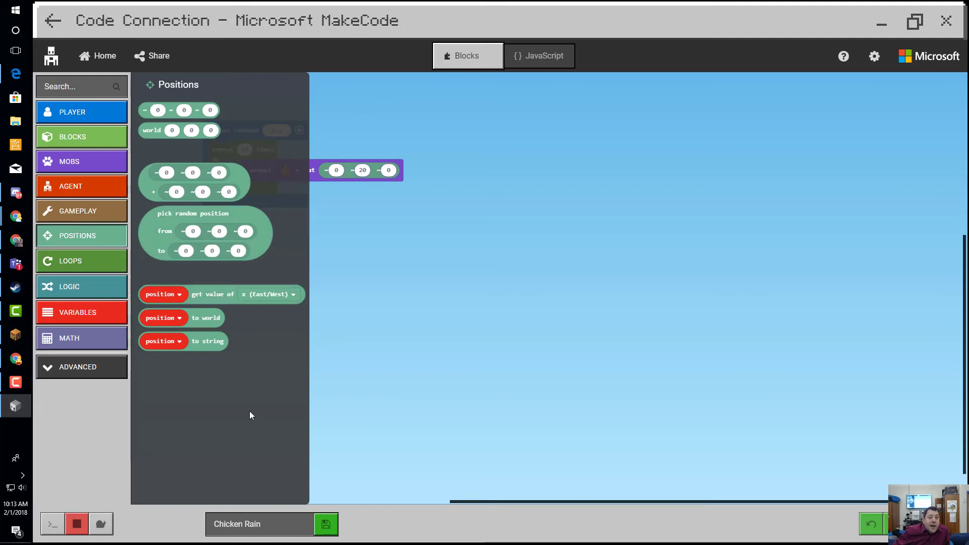
{"action": "mouse_move", "coordinate": [193, 214]}
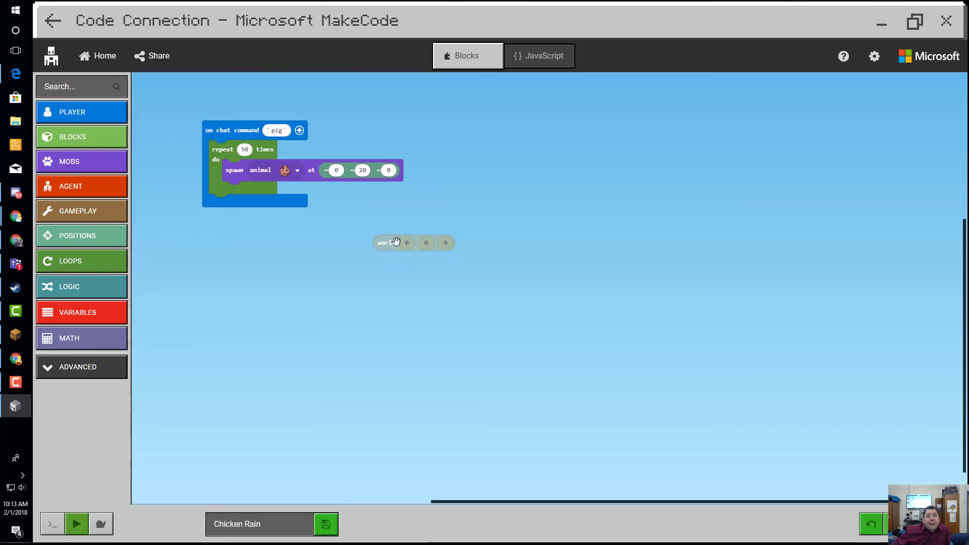
{"action": "left_click", "coordinate": [75, 524]}
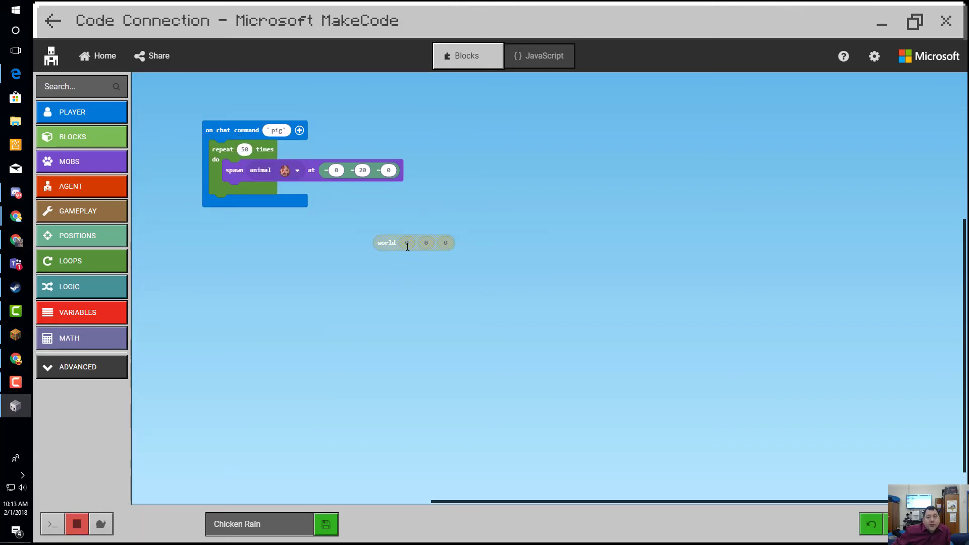
{"action": "mouse_move", "coordinate": [402, 247]}
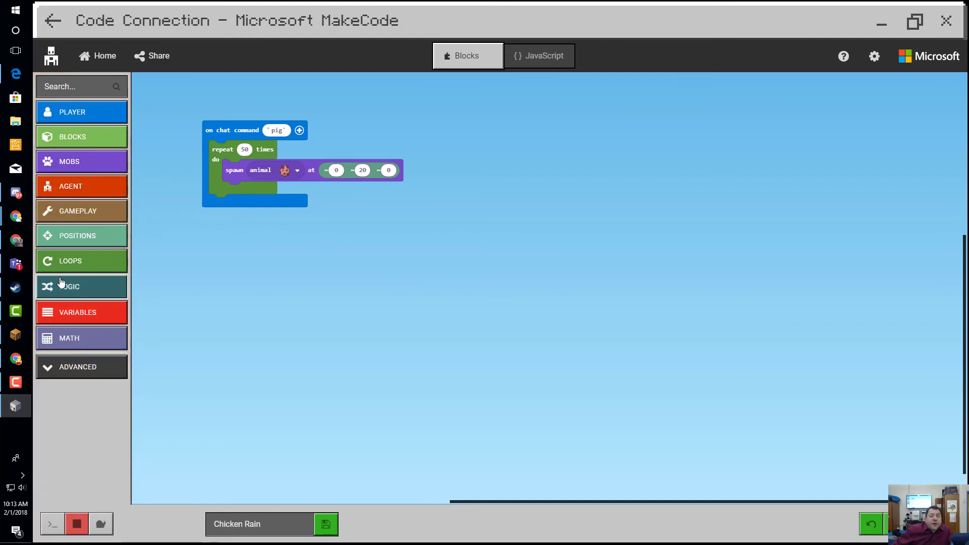
{"action": "left_click", "coordinate": [70, 186]}
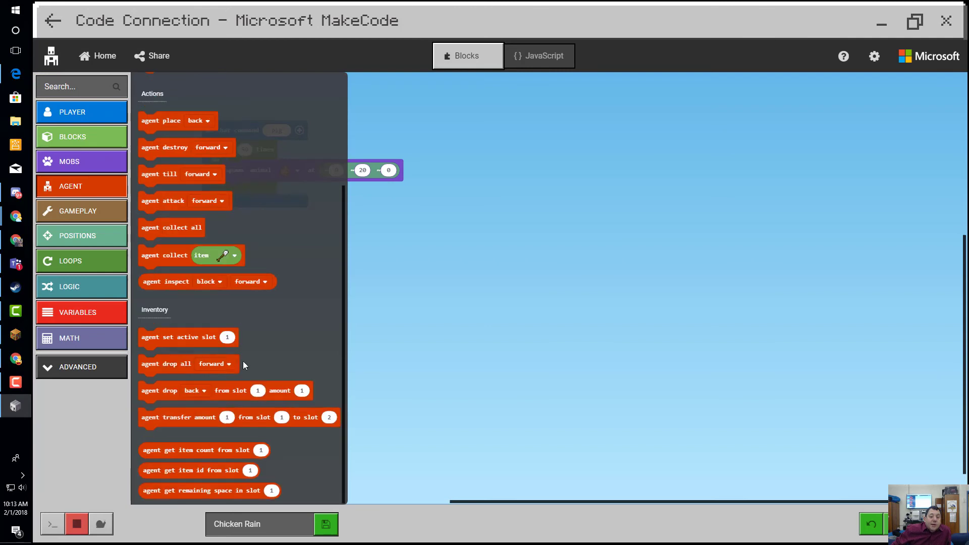
{"action": "left_click", "coordinate": [81, 211]}
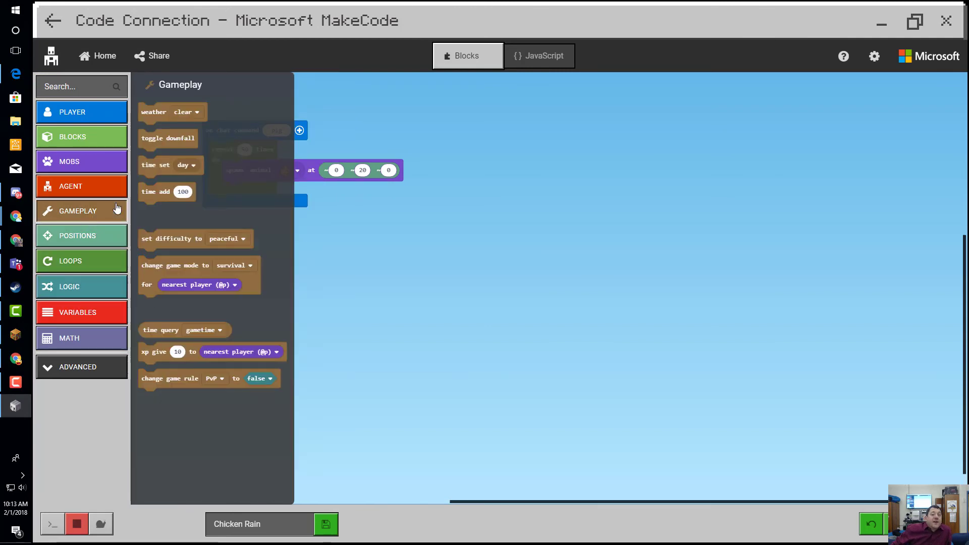
{"action": "mouse_move", "coordinate": [172, 155]}
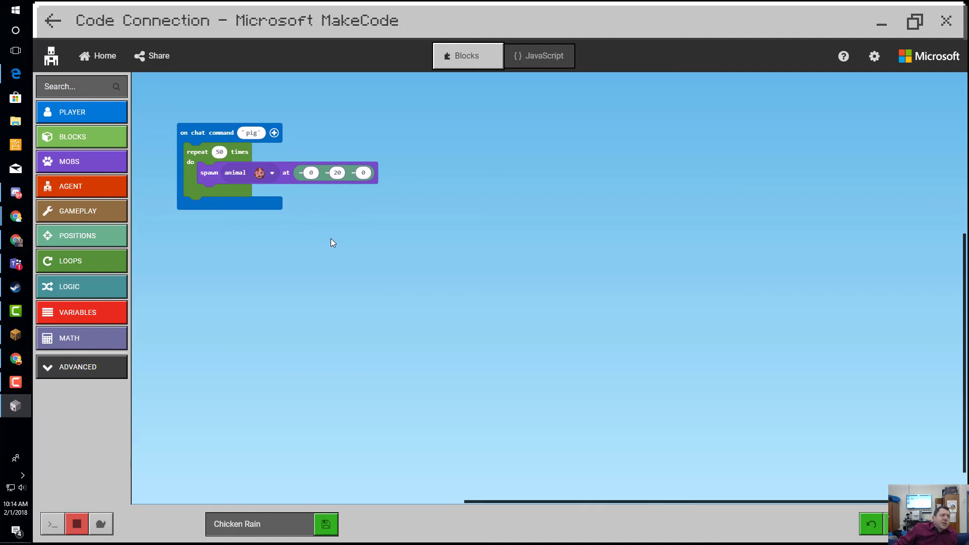
{"action": "mouse_move", "coordinate": [396, 210]}
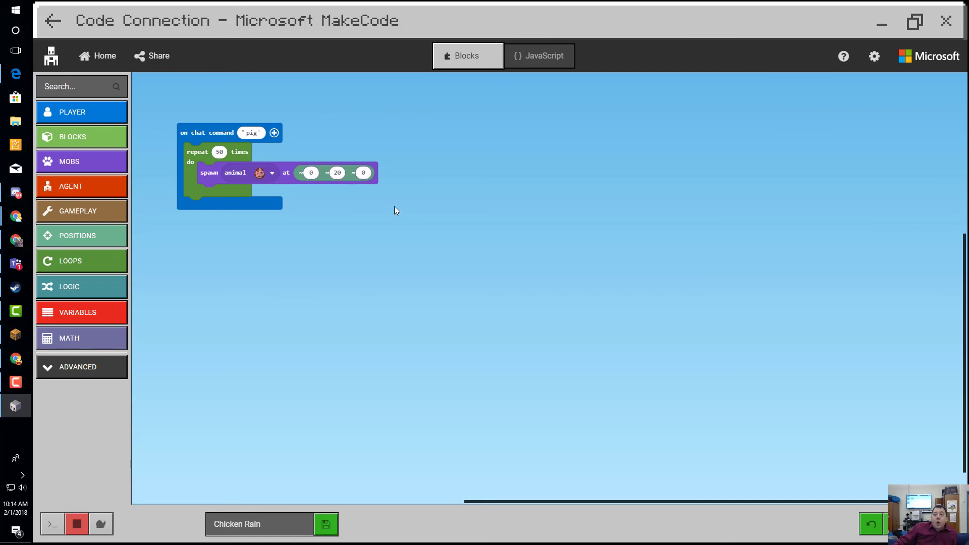
{"action": "mouse_move", "coordinate": [265, 190]}
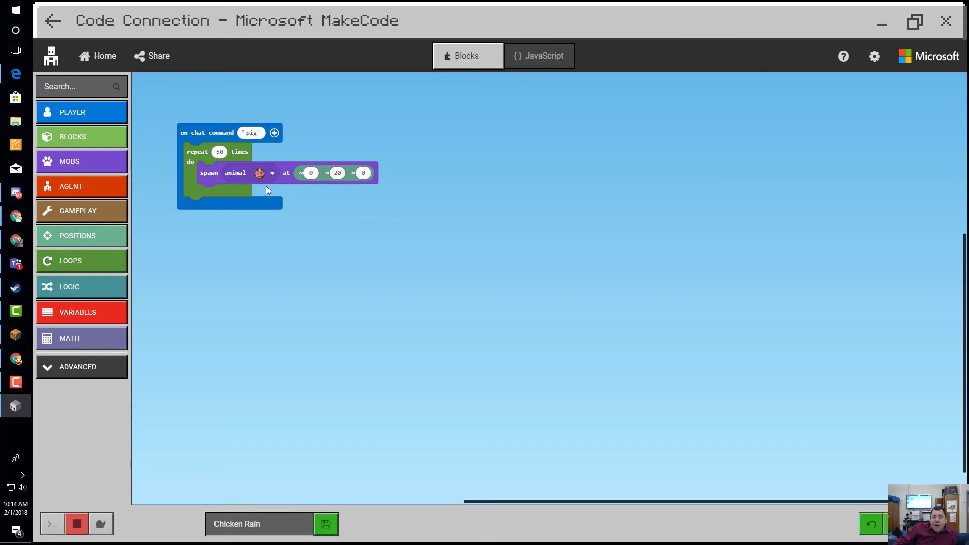